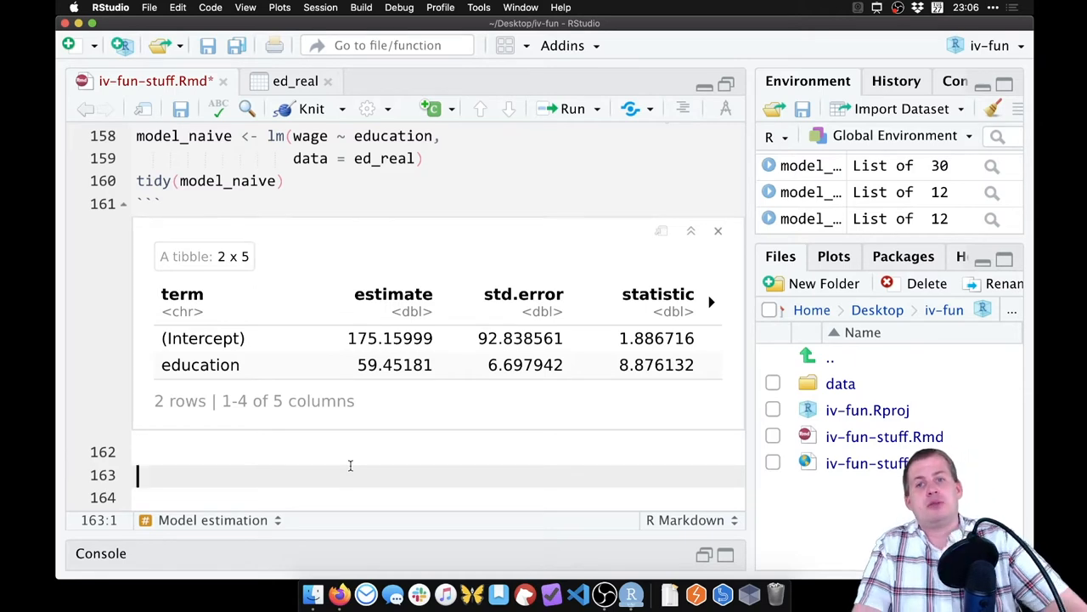
# - Type the heading '# Effect of education on wages, with distance as instrument (real data)'
pyautogui.write('#')
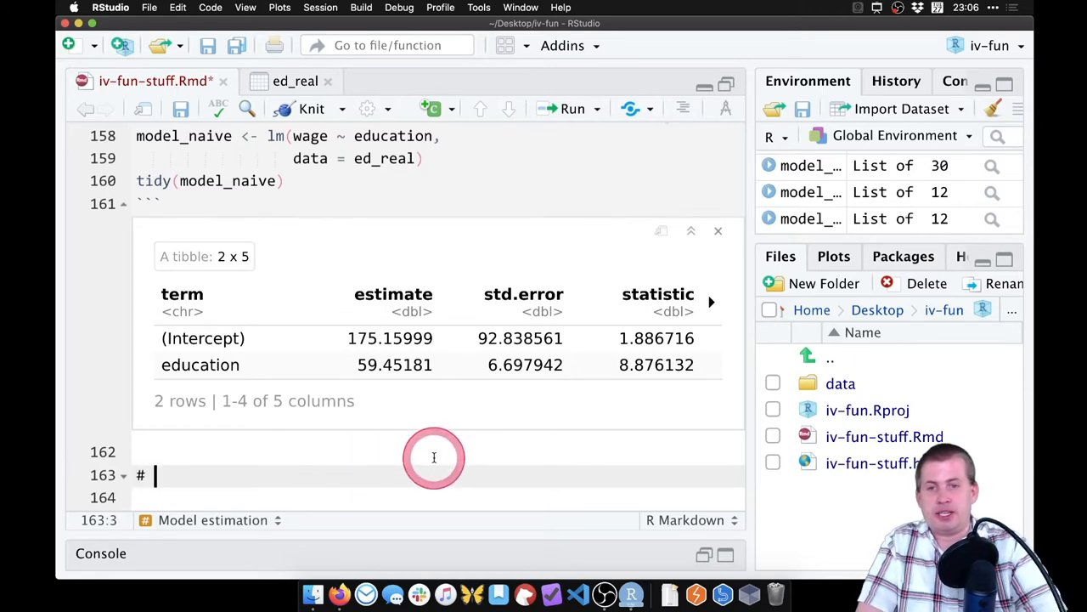
pyautogui.write('Effect of e')
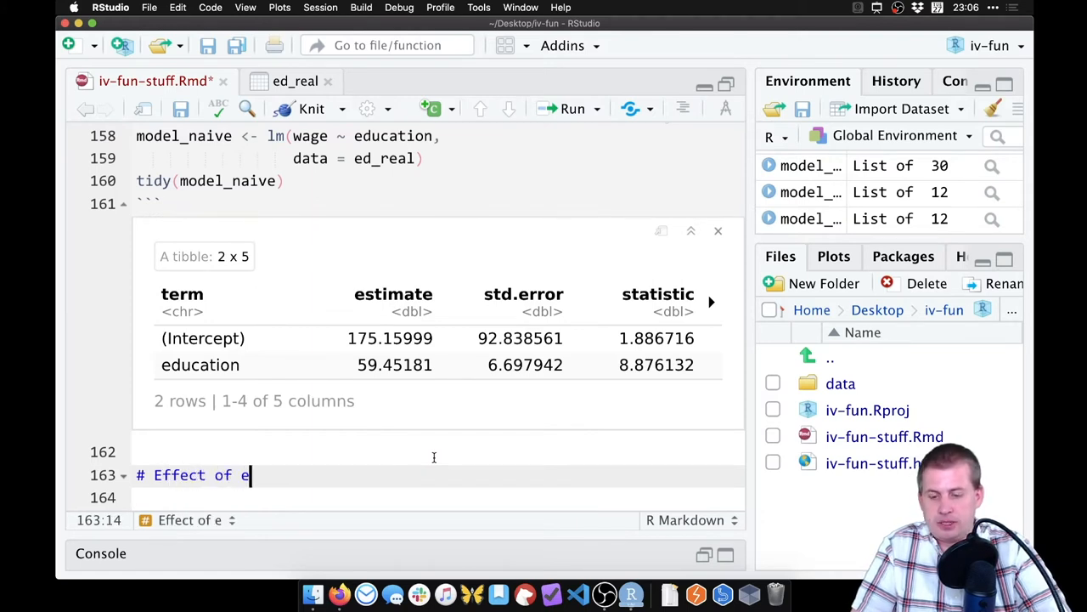
pyautogui.write('ducation on wages,')
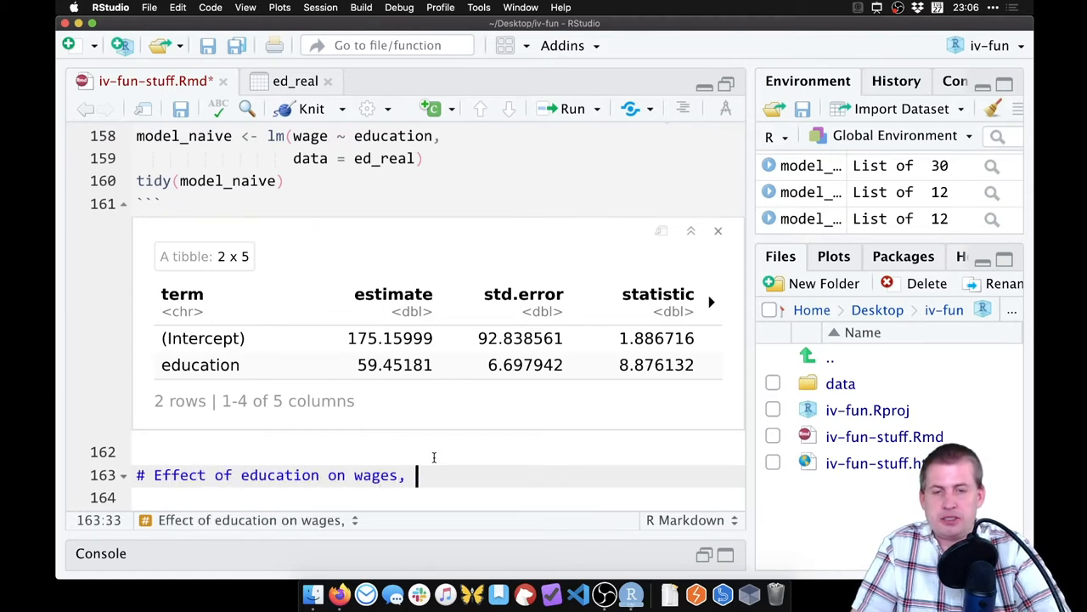
pyautogui.write('with distance as i')
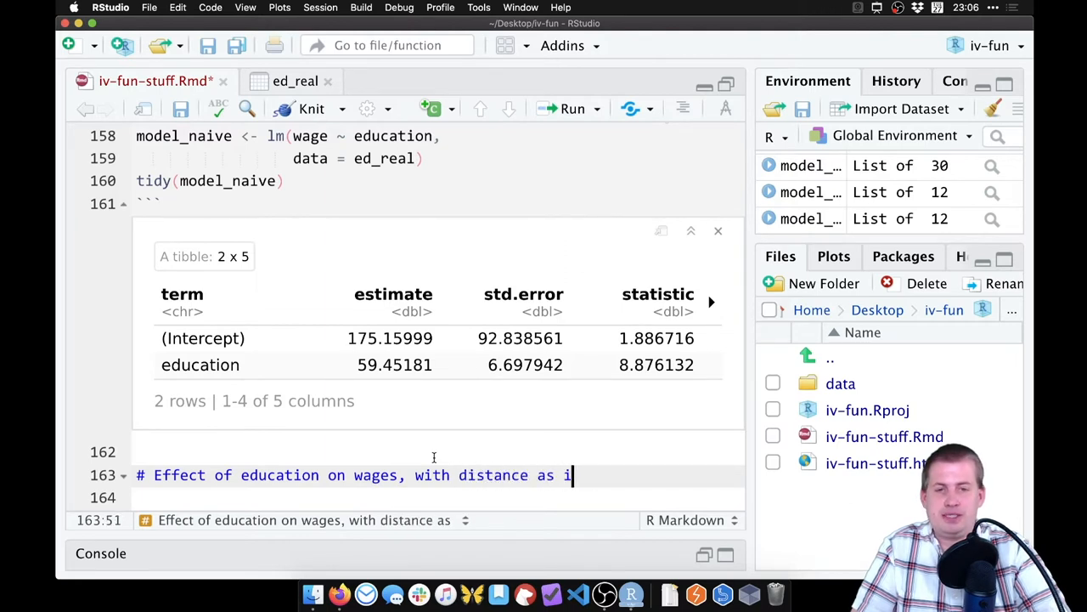
pyautogui.write('nstrument (real data')
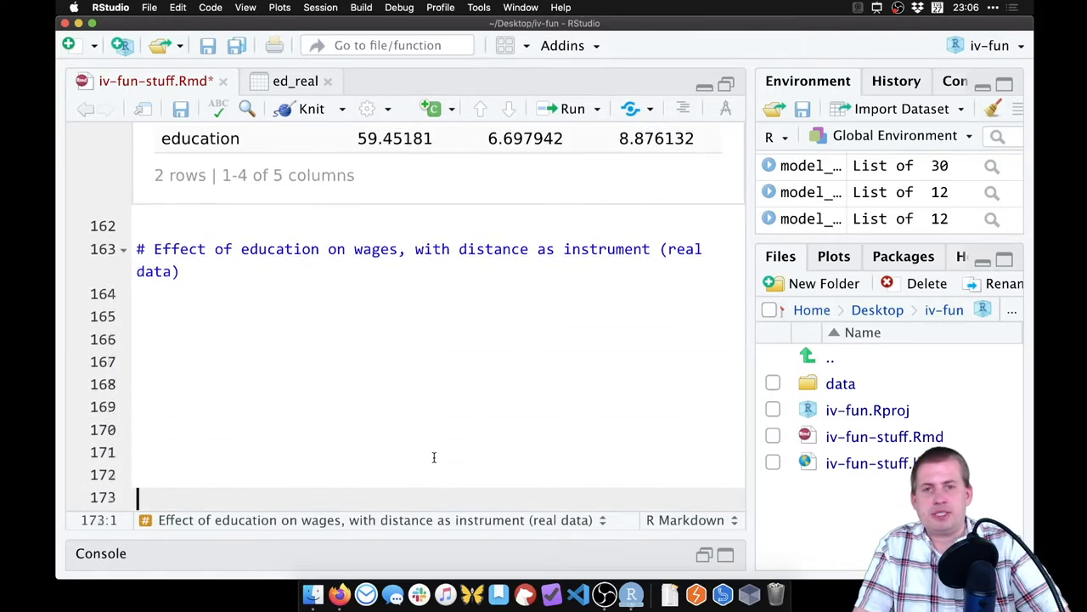
# - Add a chunk reading data/card.csv into distance, run it, and set message=FALSE
pyautogui.click(274, 294)
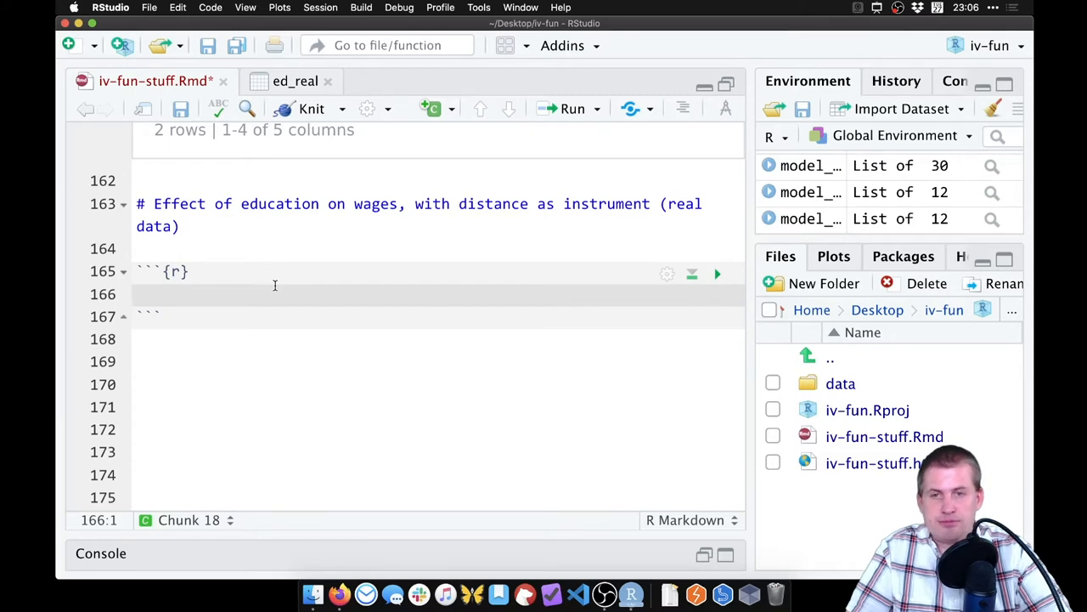
pyautogui.write('distance <-')
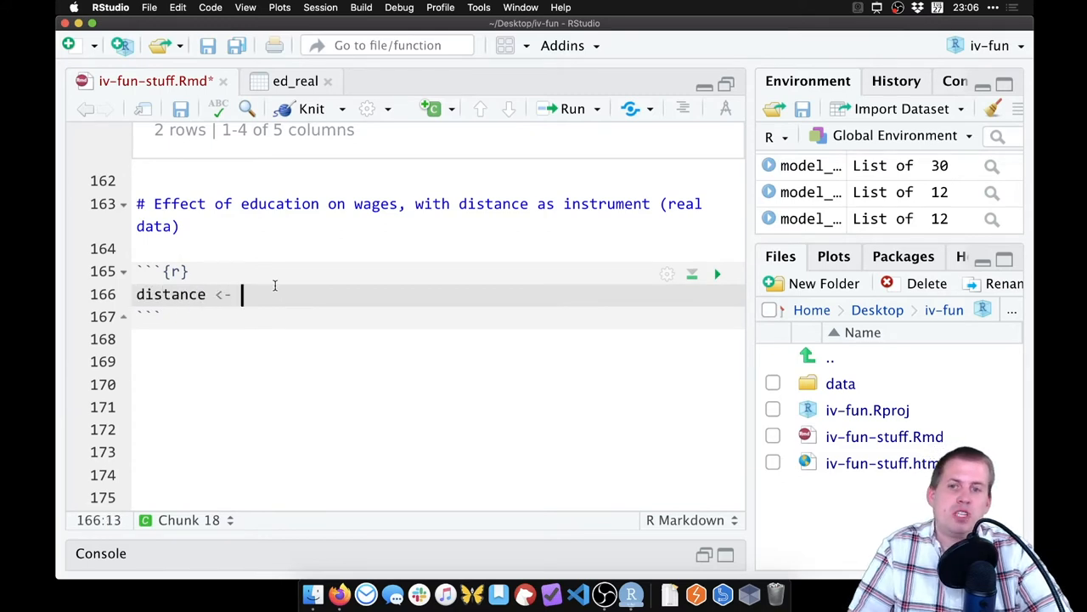
pyautogui.write('real')
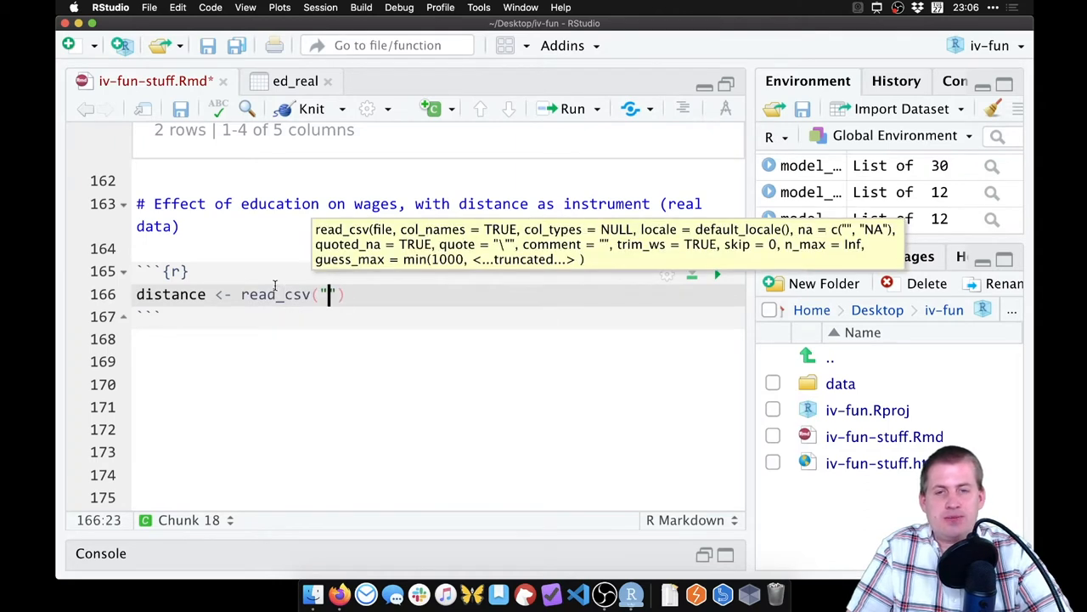
pyautogui.write('data/')
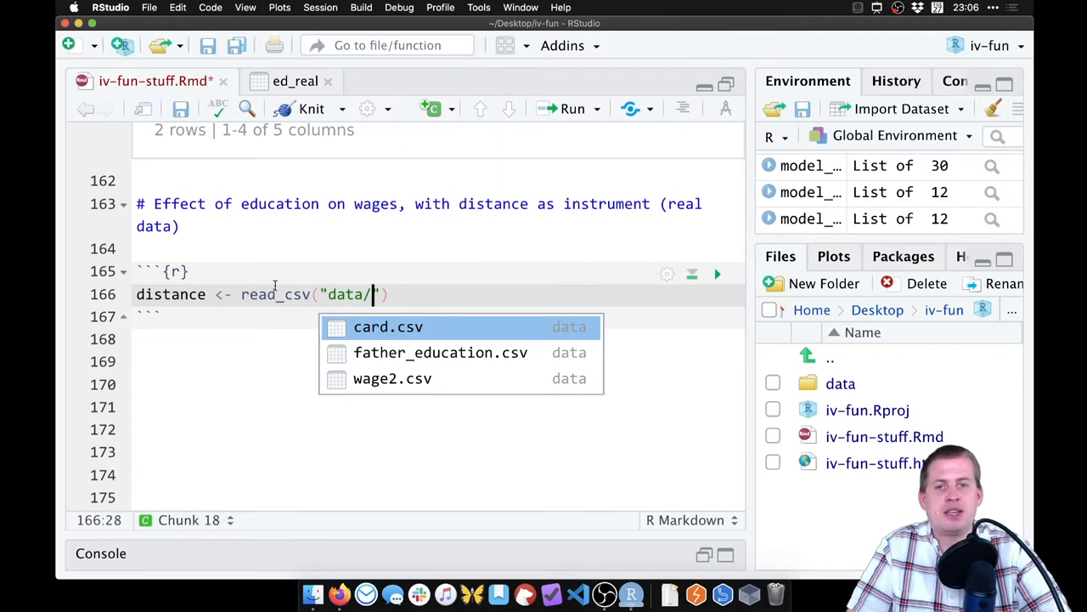
pyautogui.click(388, 327)
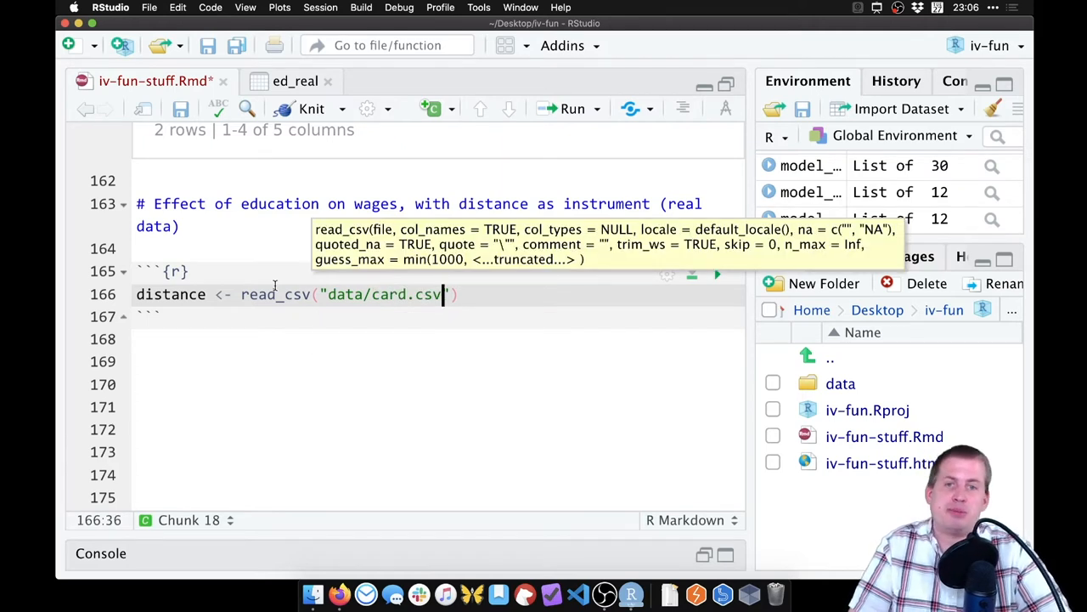
pyautogui.click(717, 273)
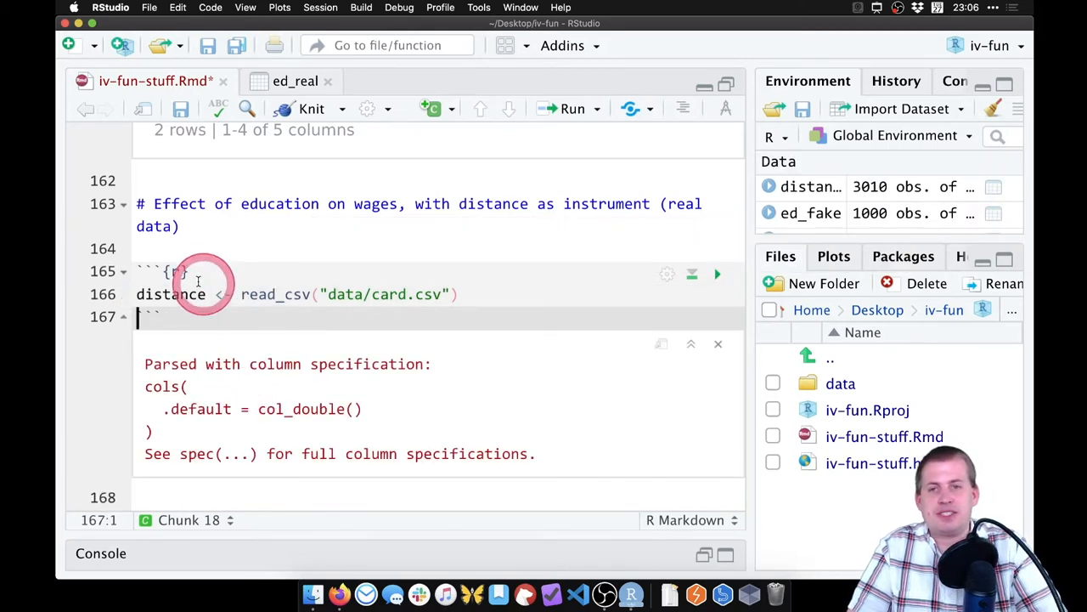
pyautogui.write('message=FALSE')
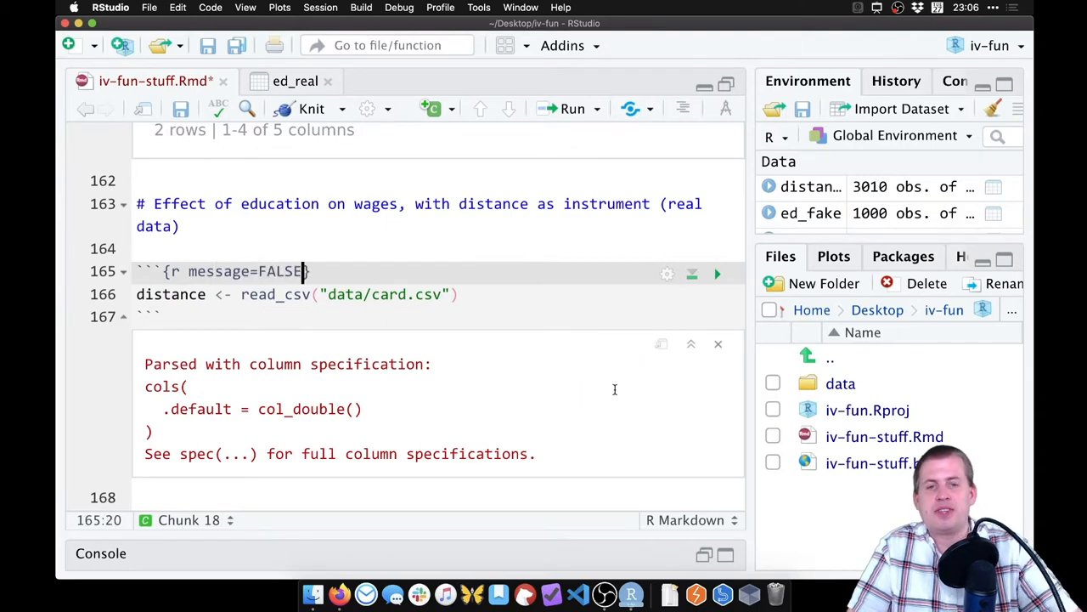
pyautogui.click(718, 344)
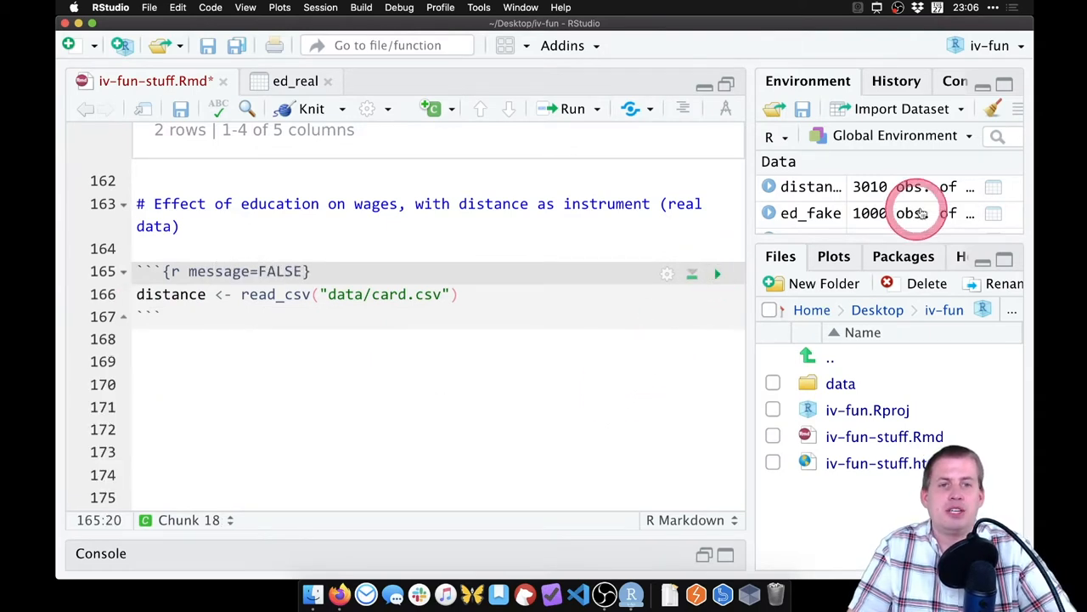
# - Browse the distance data's 3,010 rows and 34 columns in its viewer tab
pyautogui.click(810, 186)
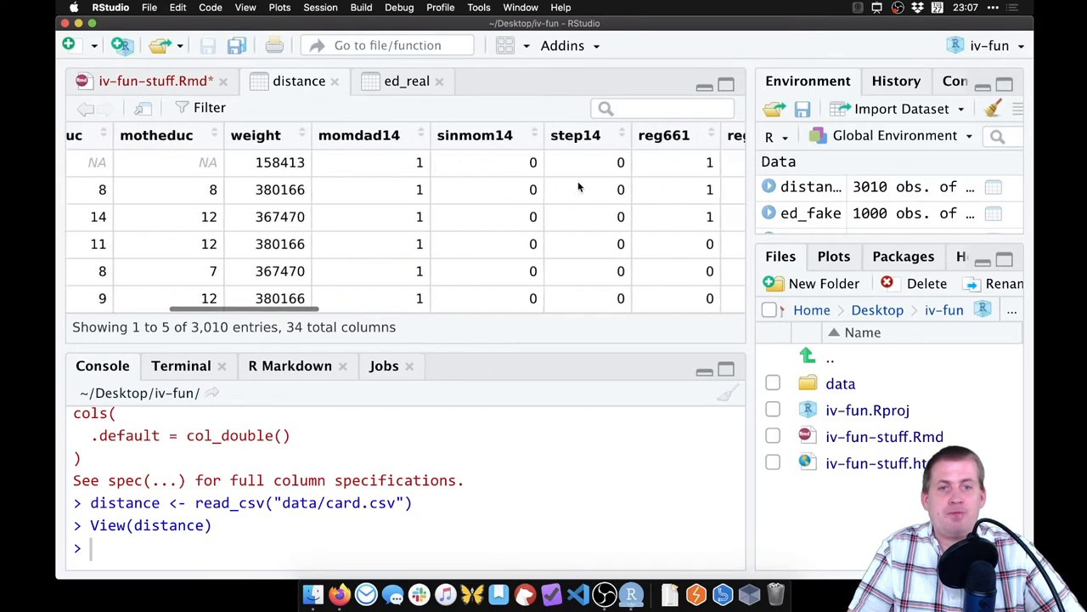
pyautogui.hscroll(3)
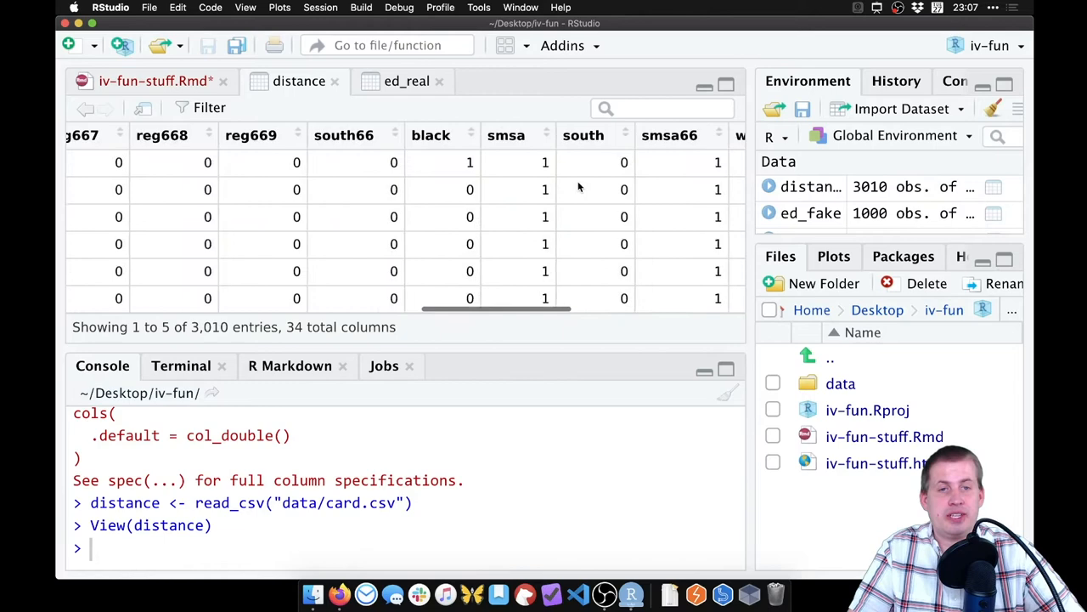
pyautogui.hscroll(3)
pyautogui.write('View(distance)')
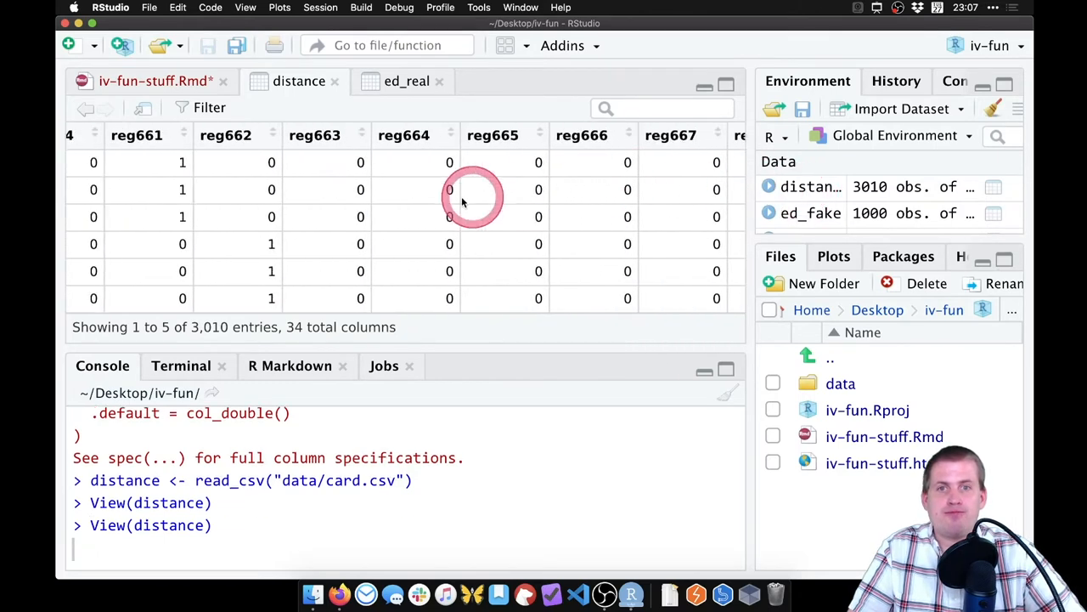
pyautogui.click(153, 80)
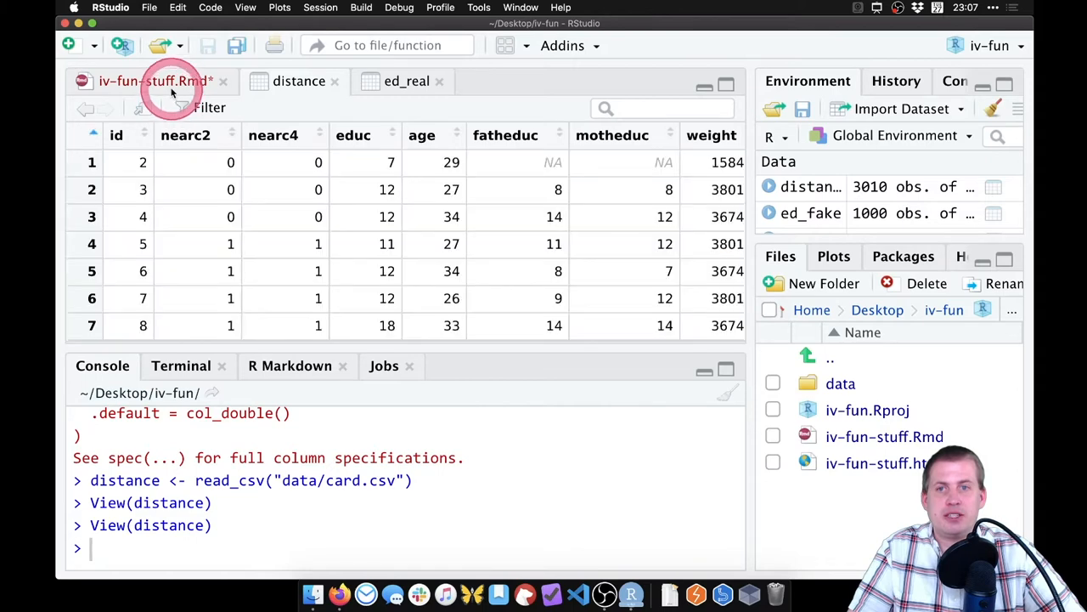
pyautogui.click(156, 80)
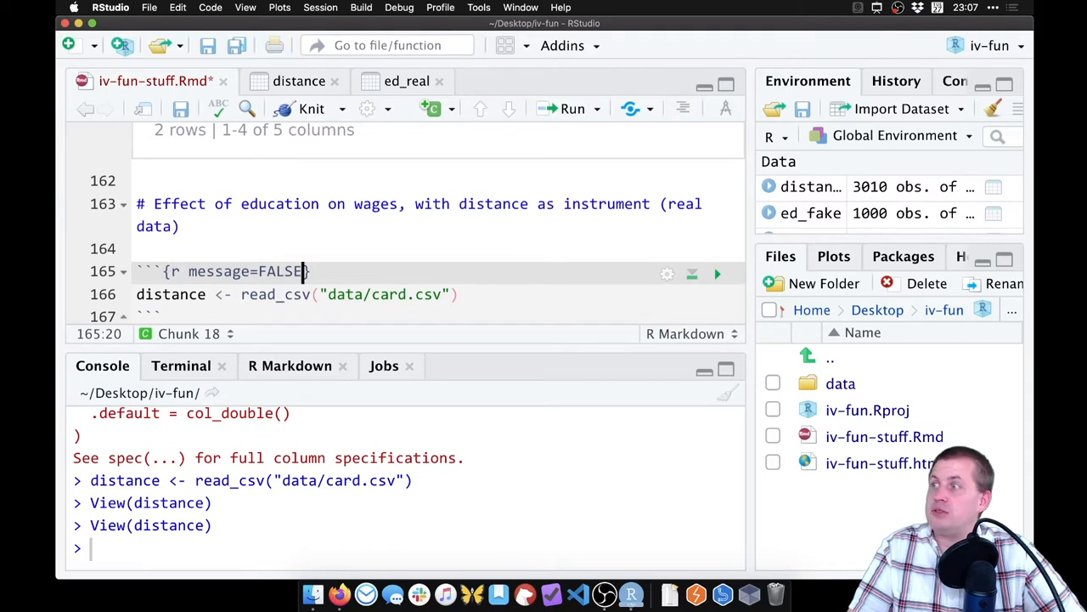
pyautogui.click(338, 236)
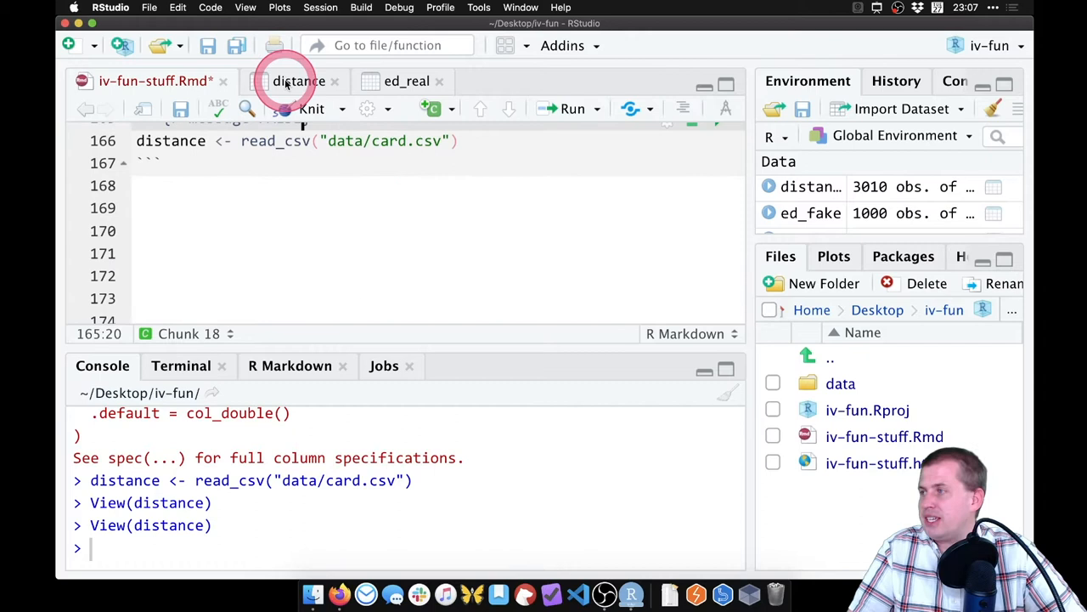
pyautogui.click(299, 81)
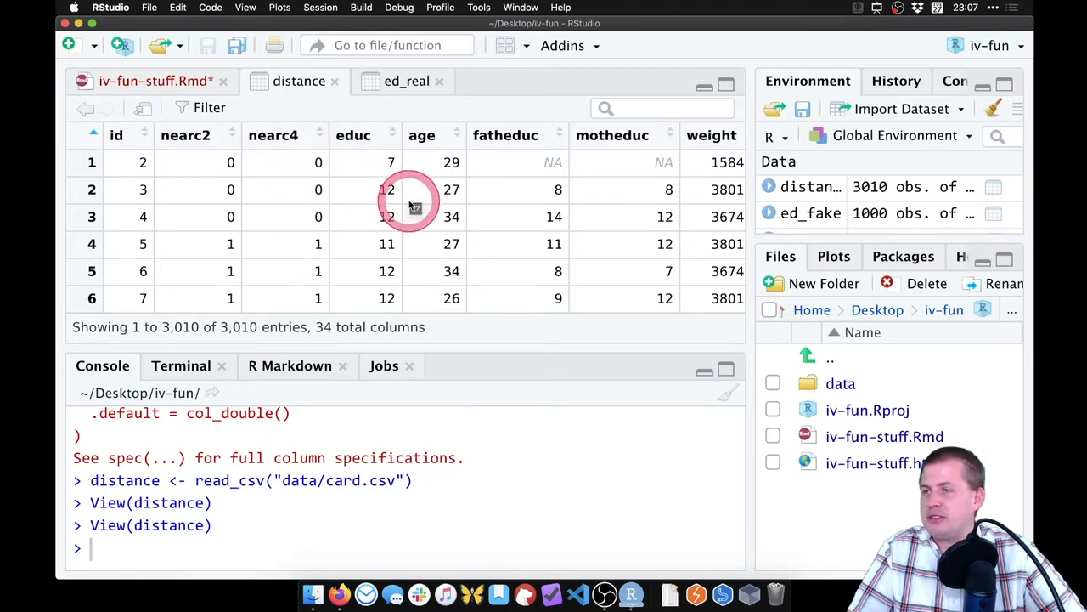
pyautogui.hscroll(3)
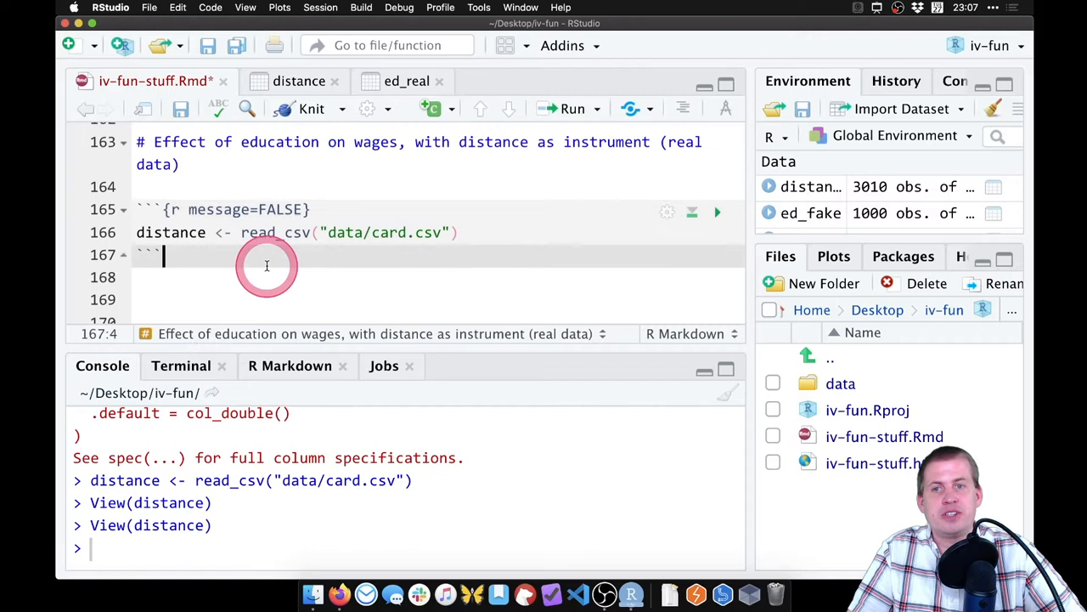
# - Write '## Check assumptions' with '### Relevancy', '### Exclusion', and a started '### Exogneity' subheading
pyautogui.write('## Check assumptions')
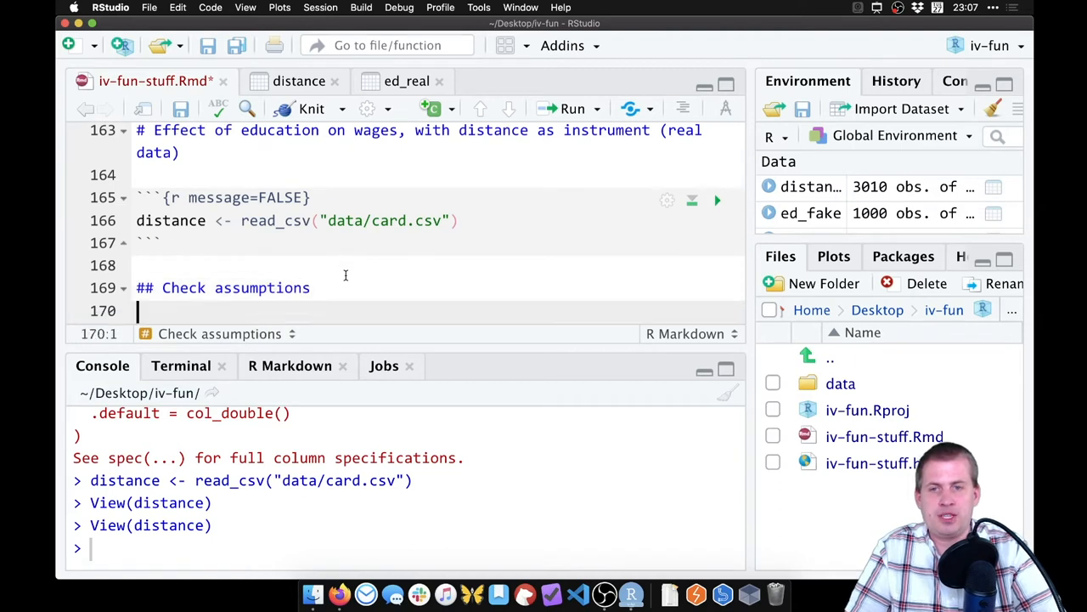
pyautogui.write('###')
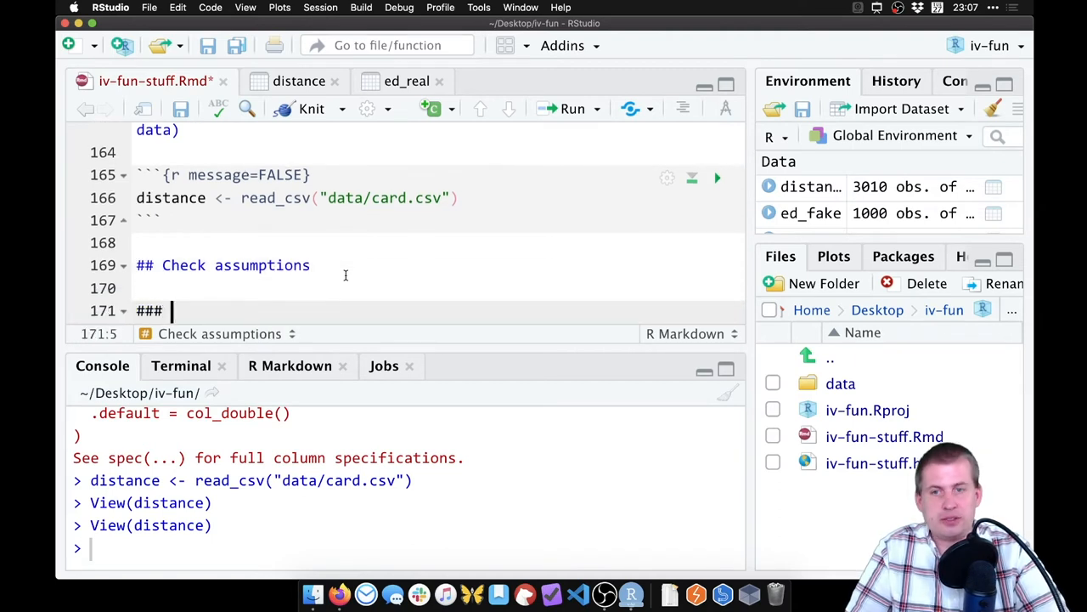
pyautogui.write('Relevancy')
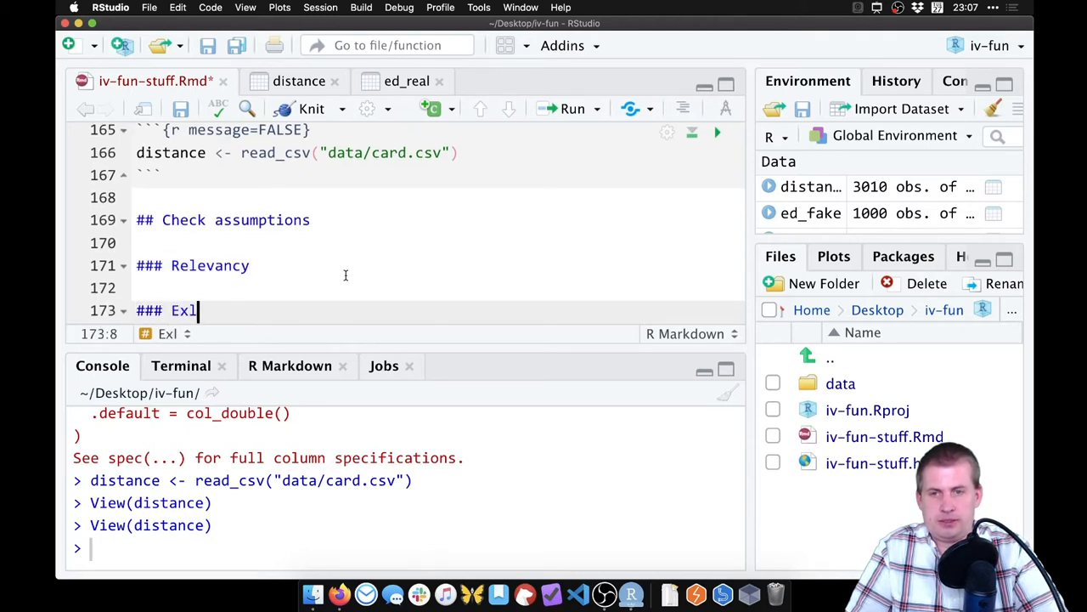
pyautogui.press('Backspace')
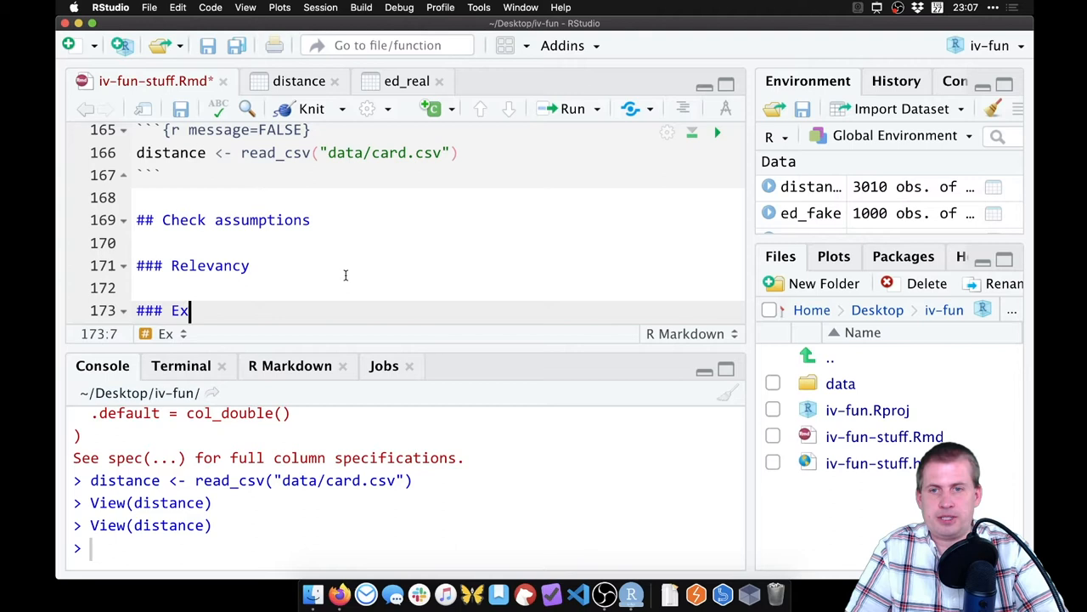
pyautogui.write('clusion')
pyautogui.write('### E')
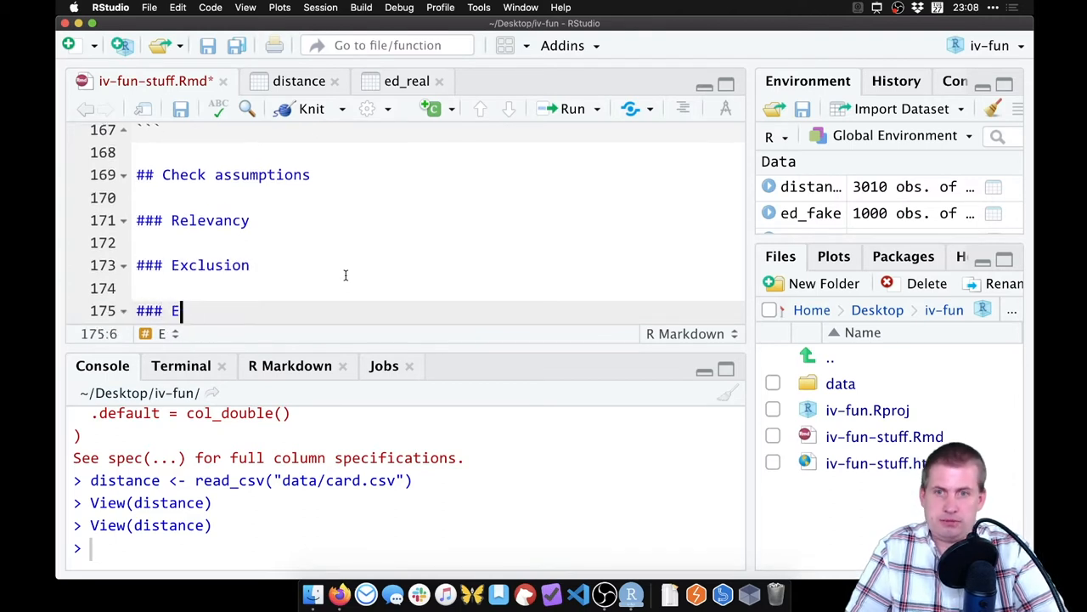
pyautogui.write('xogne')
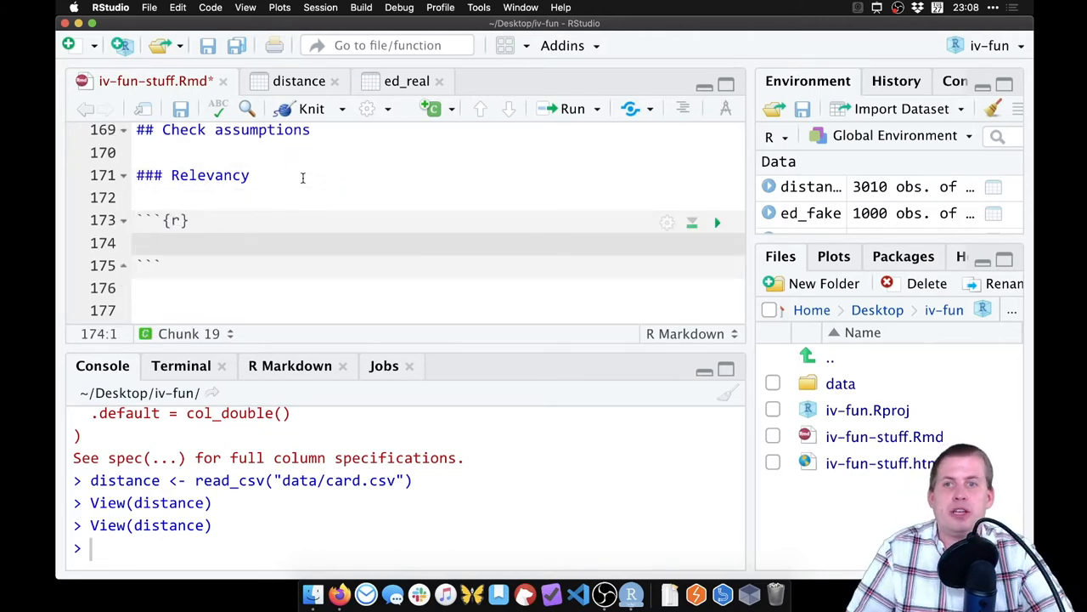
# - Start the Relevancy chunk with model_first_stage <- lm(educ ~ nearc4
pyautogui.write('model_')
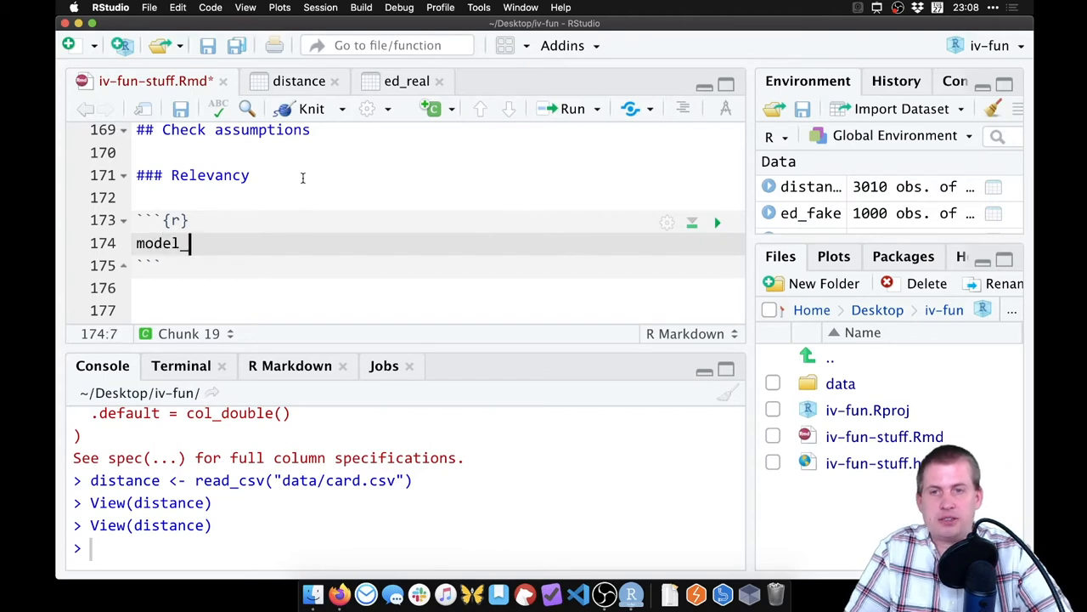
pyautogui.write('first_sta')
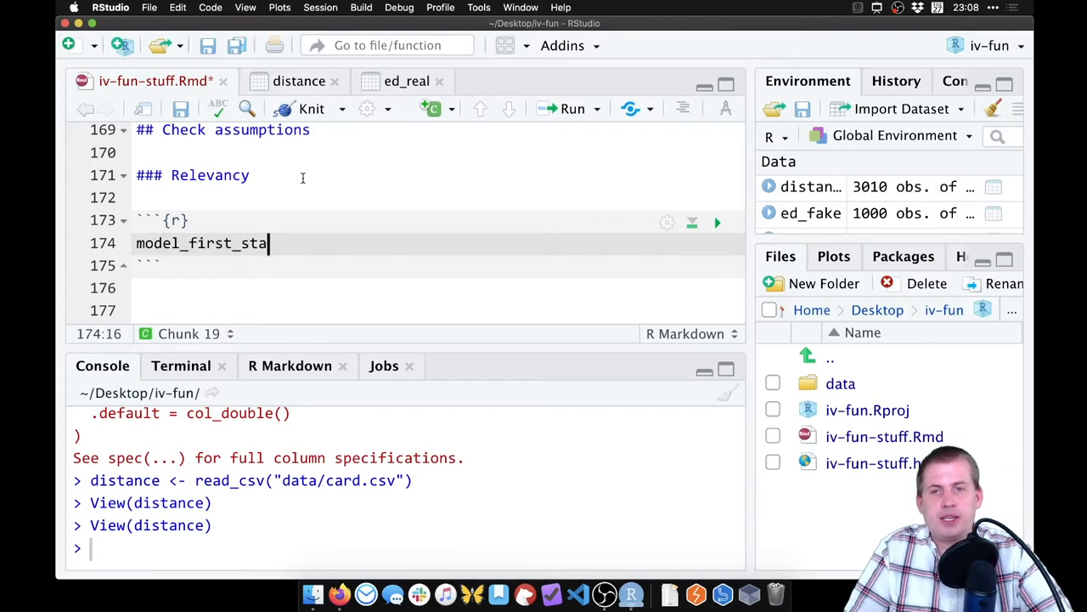
pyautogui.write('ge')
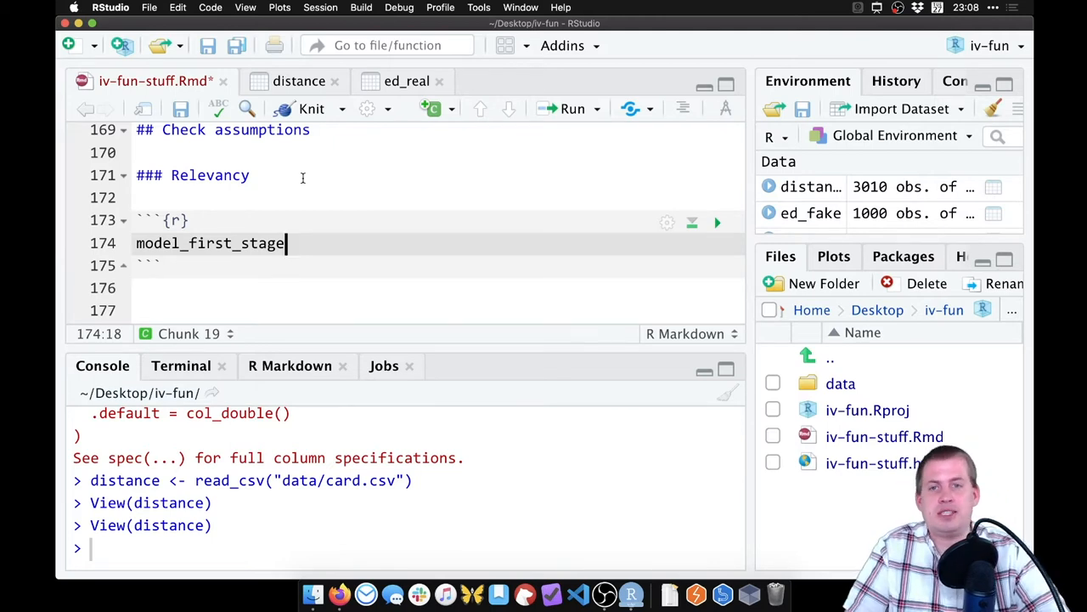
pyautogui.write('<-')
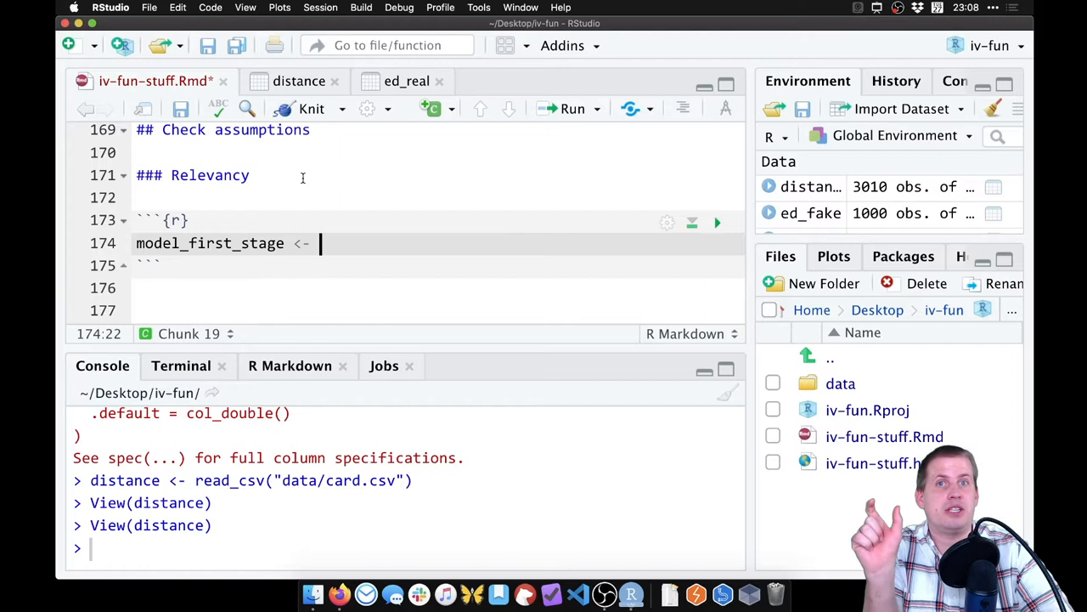
pyautogui.write('lm')
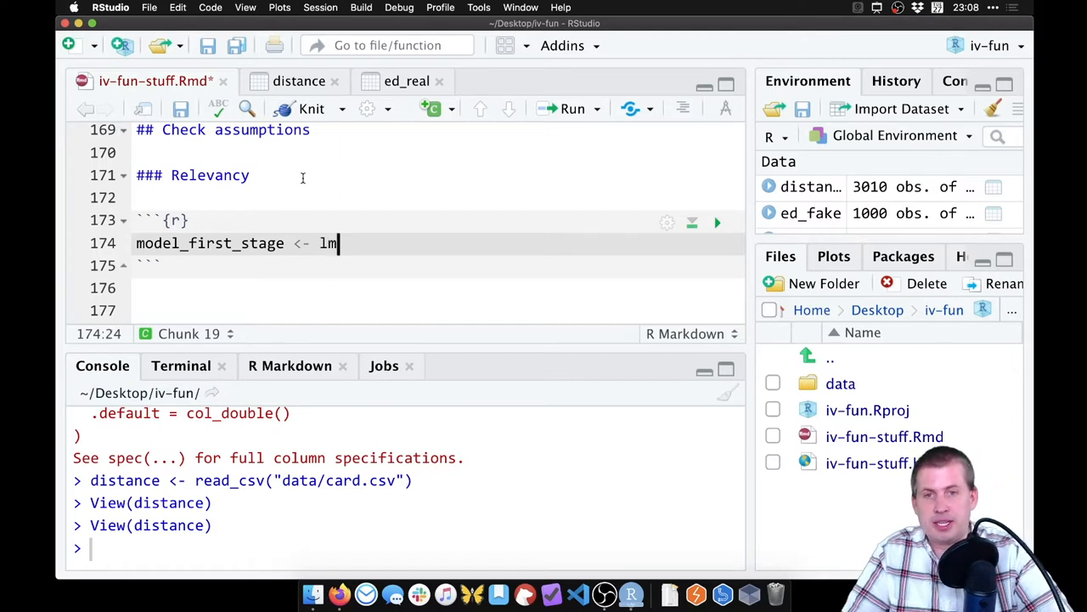
pyautogui.write('(')
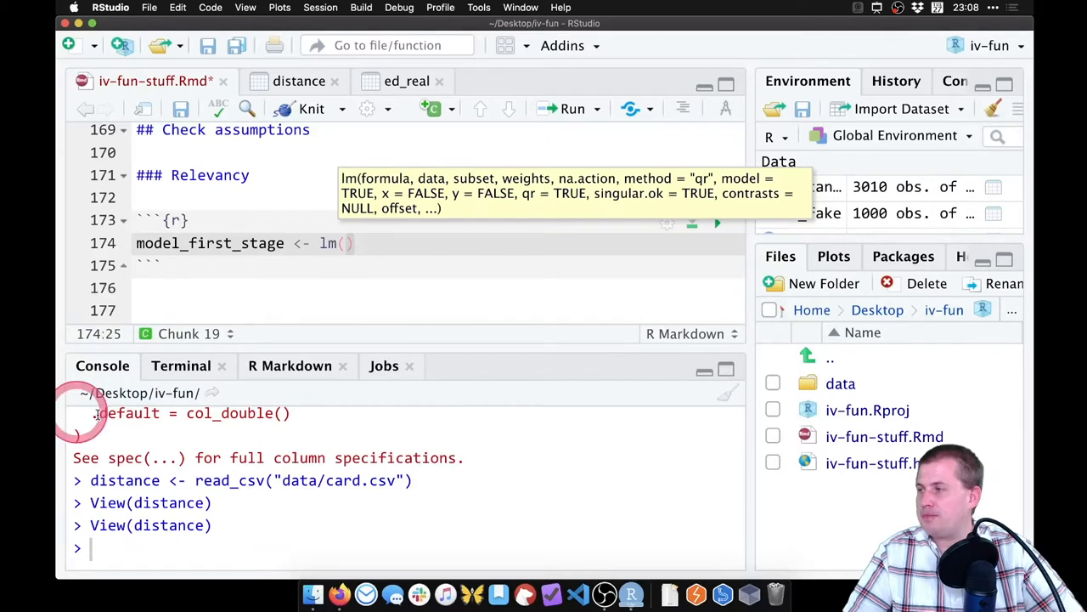
pyautogui.write('1')
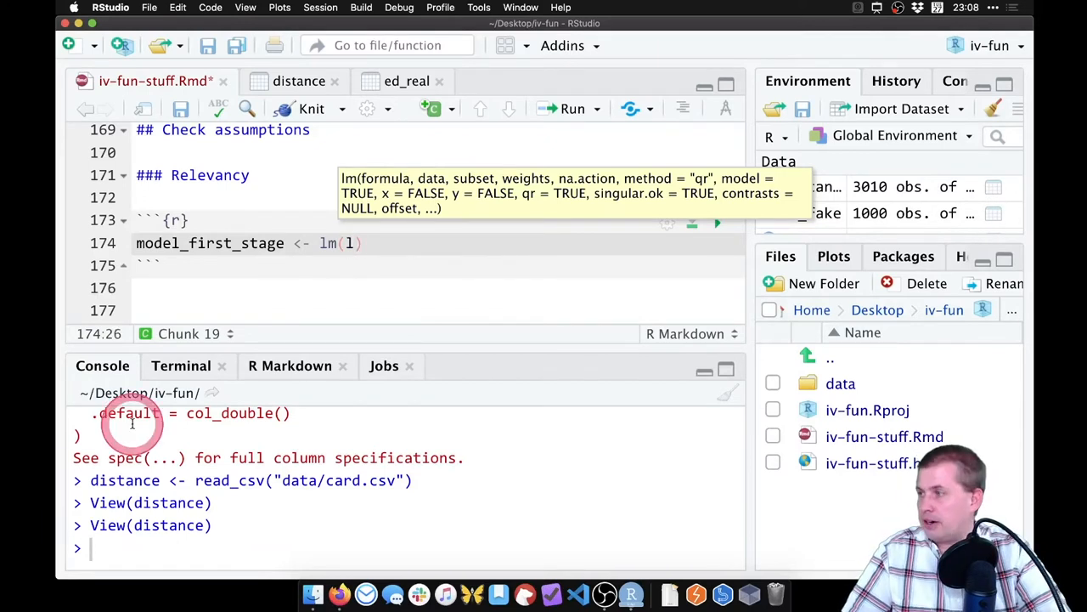
pyautogui.write('educ')
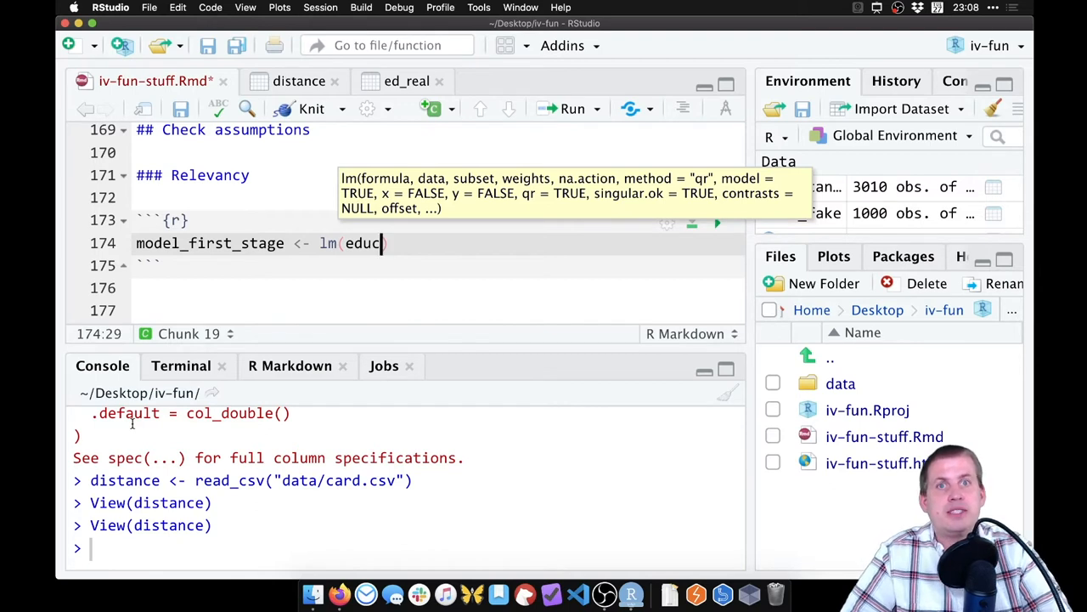
pyautogui.write('~')
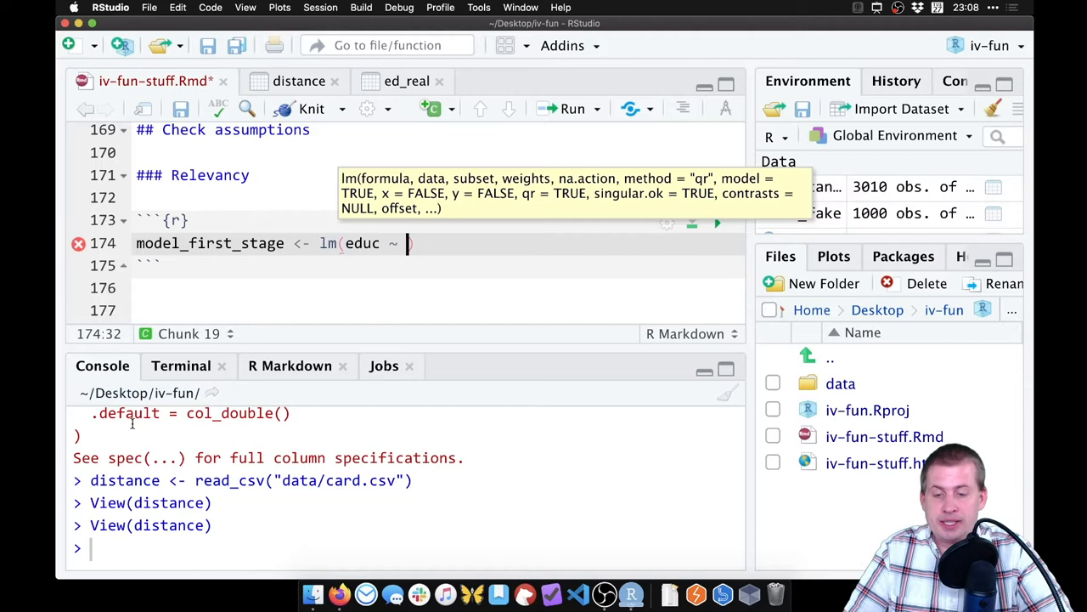
pyautogui.write('near')
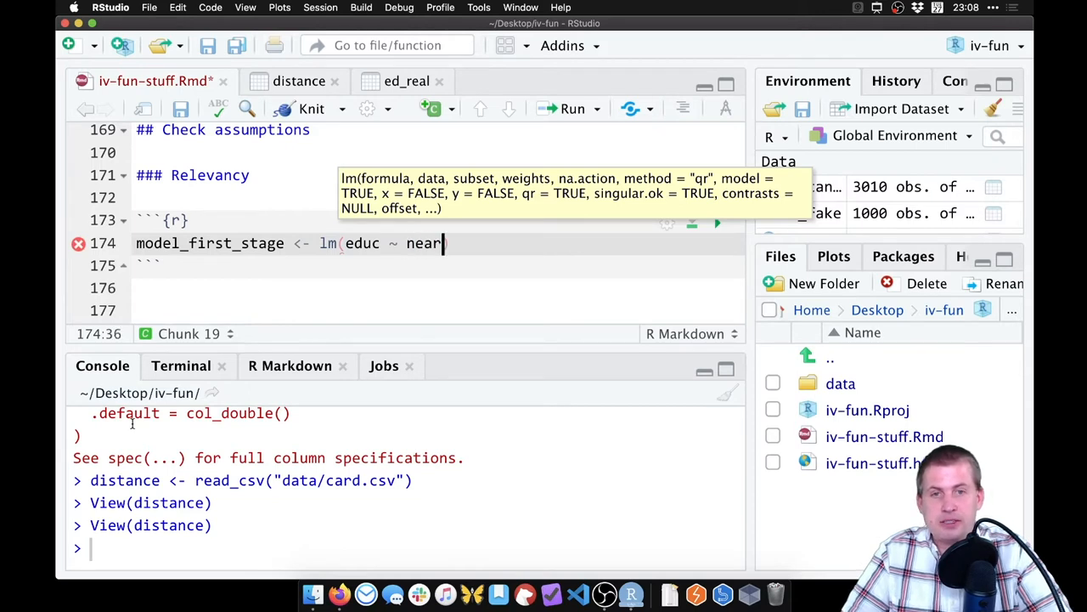
pyautogui.write('c4')
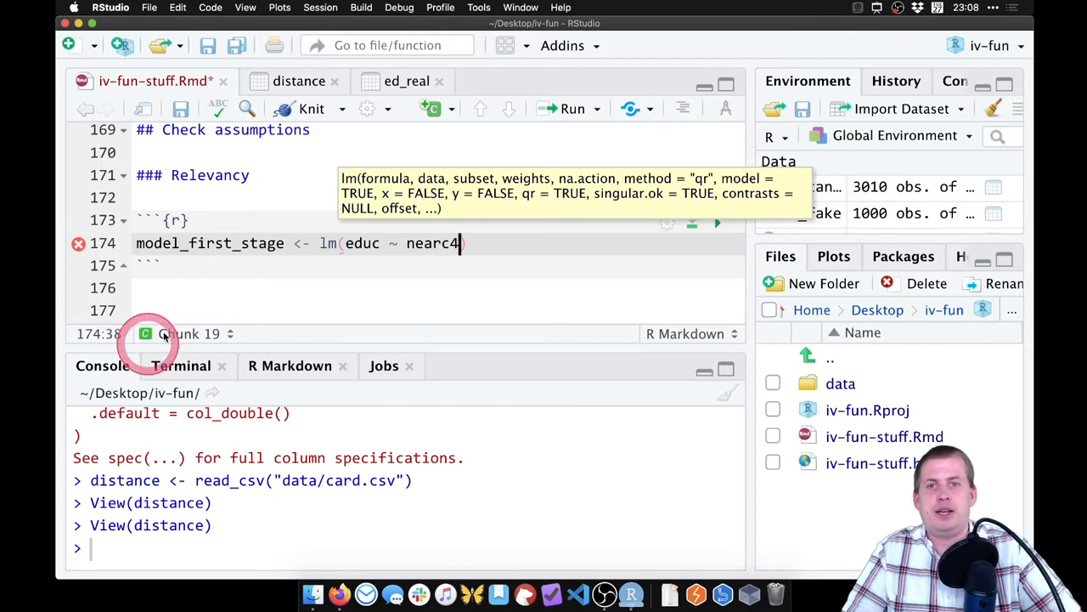
# - Check variable names in distance, then add data = distance and the control variables
pyautogui.click(298, 81)
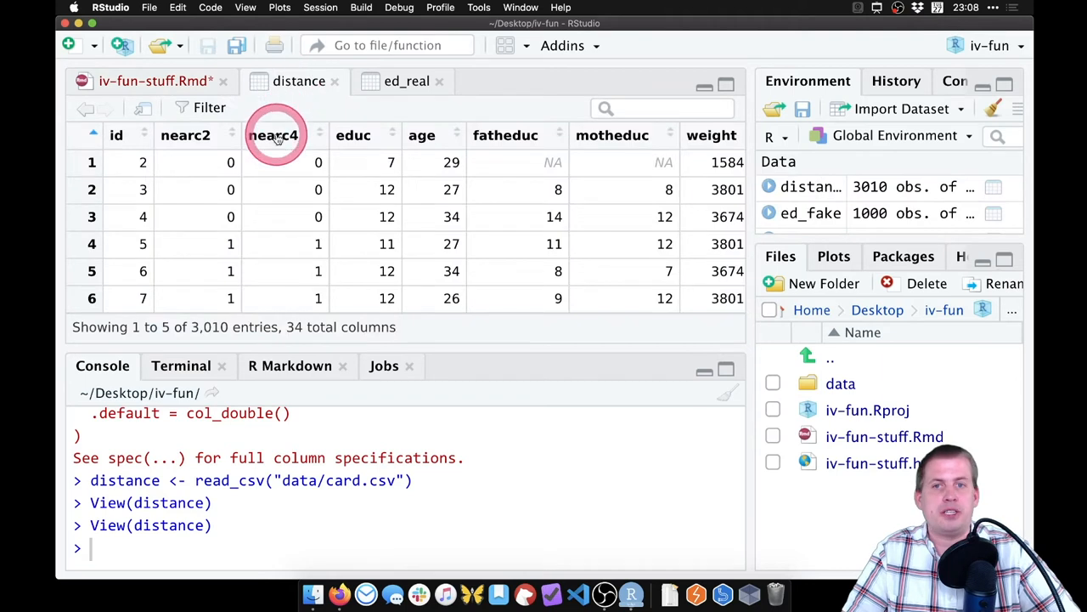
pyautogui.click(155, 81)
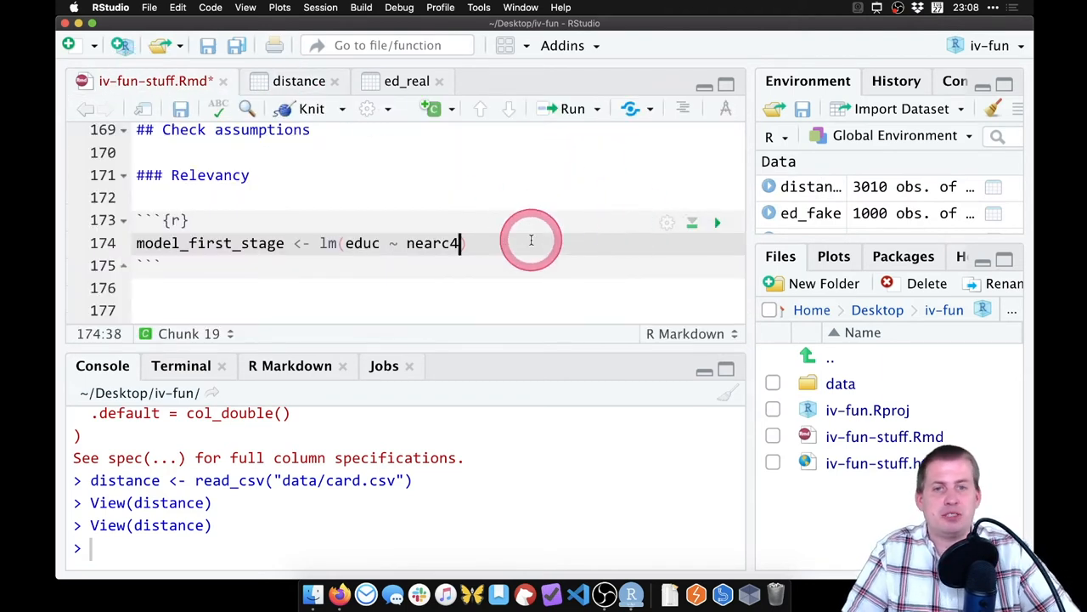
pyautogui.moveTo(602, 204)
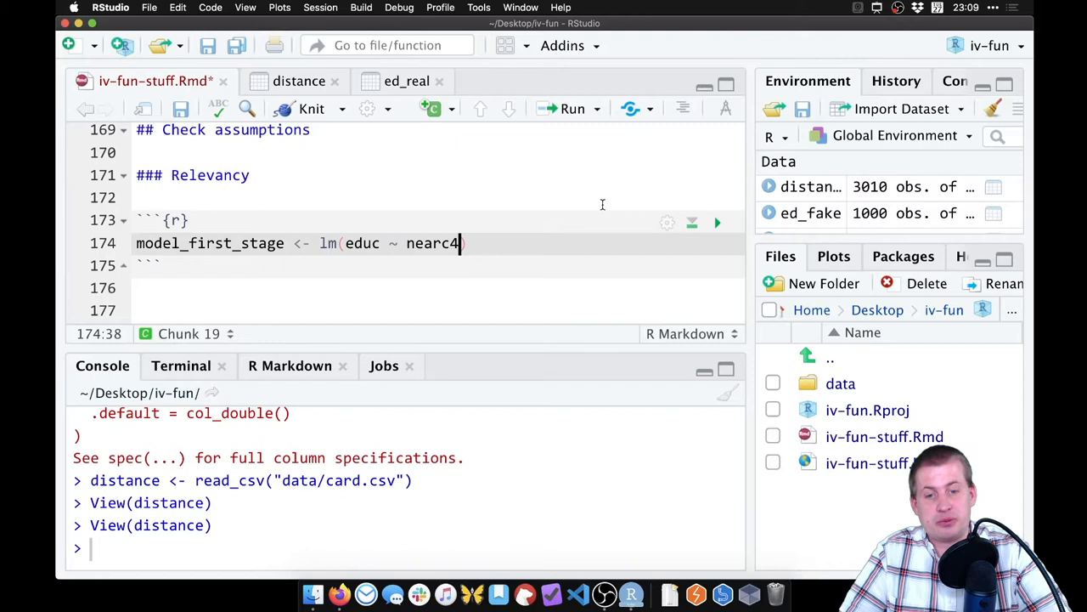
pyautogui.write(',')
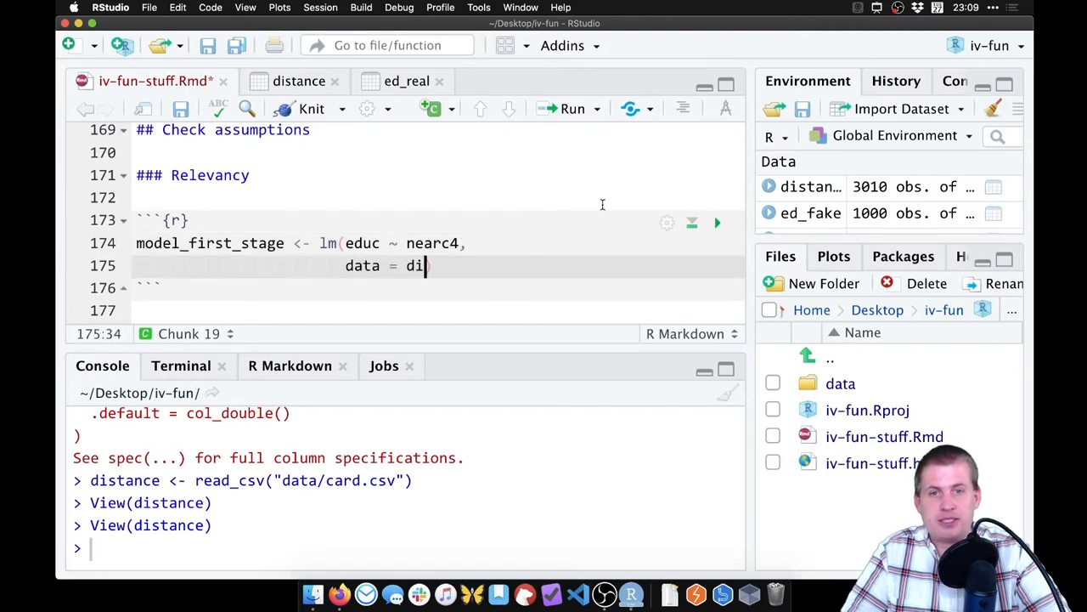
pyautogui.write('stance')
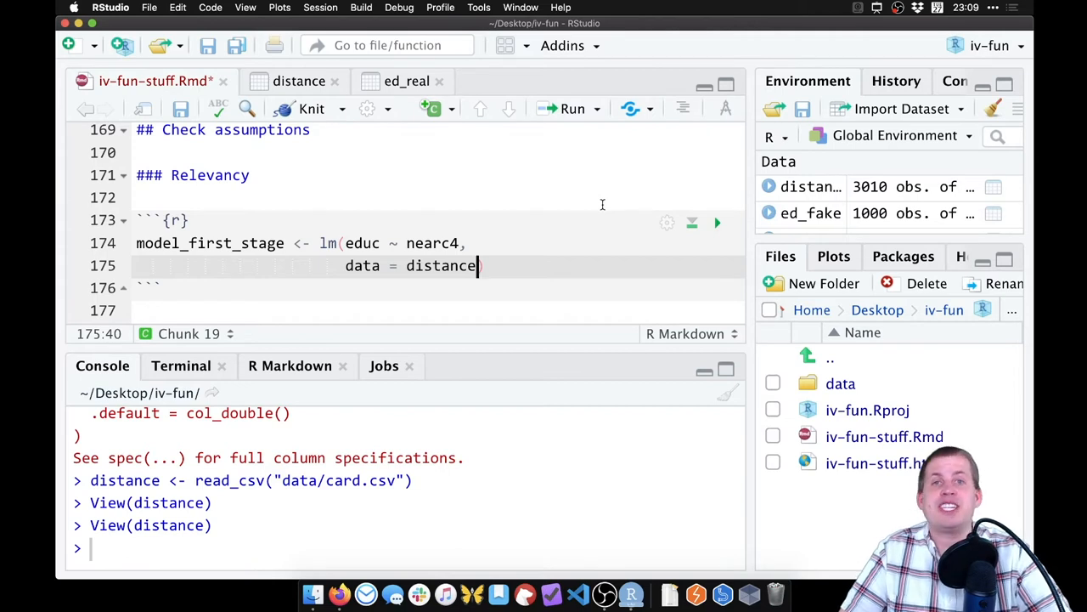
pyautogui.click(452, 265)
pyautogui.write(' + smsa66 + exper + expersq + black + south66')
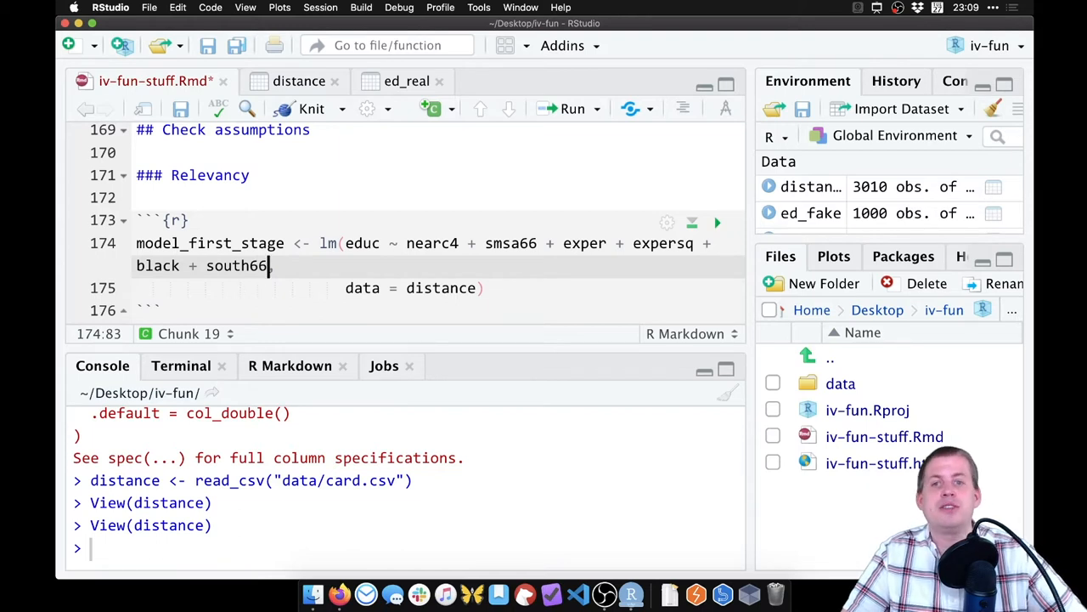
# - Add tidy(model_first_stage) and glance(model_first_stage) lines below the first-stage model
pyautogui.click(578, 243)
pyautogui.write('t')
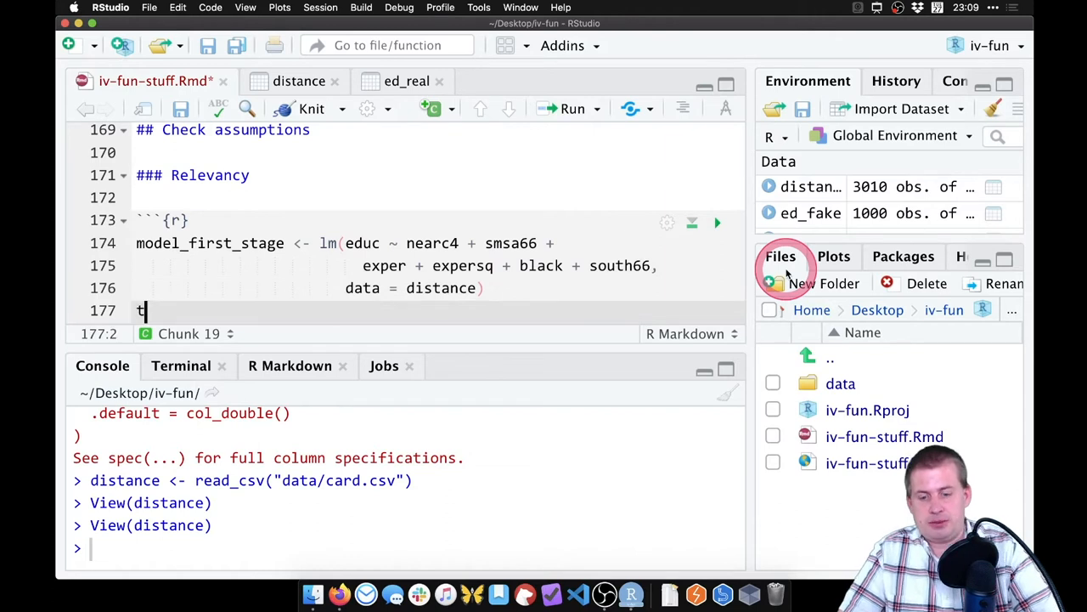
pyautogui.write('idy(model_first_stage')
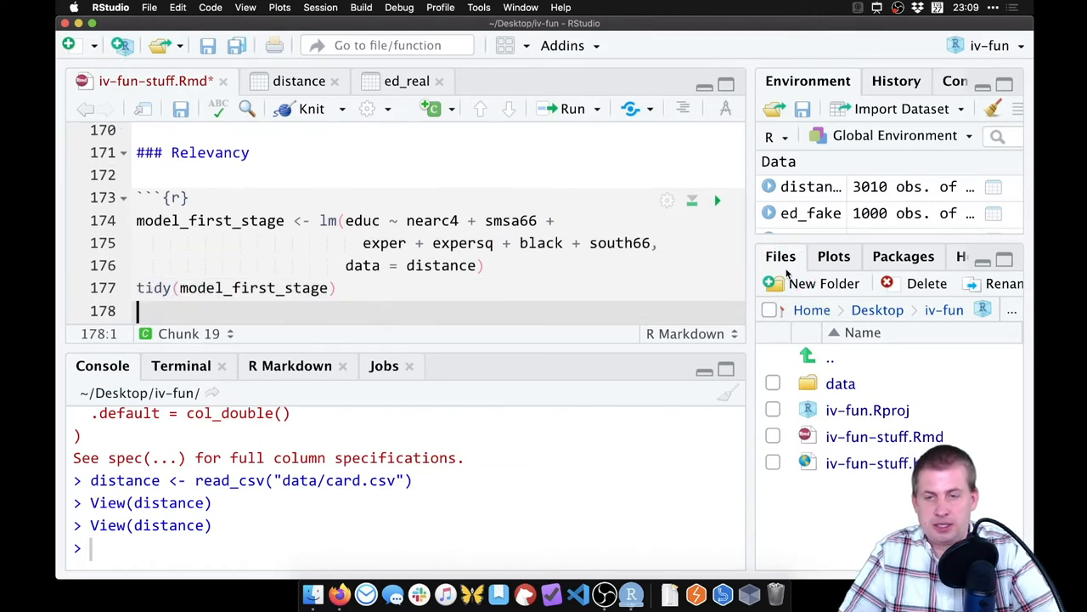
pyautogui.write('glance(model_first')
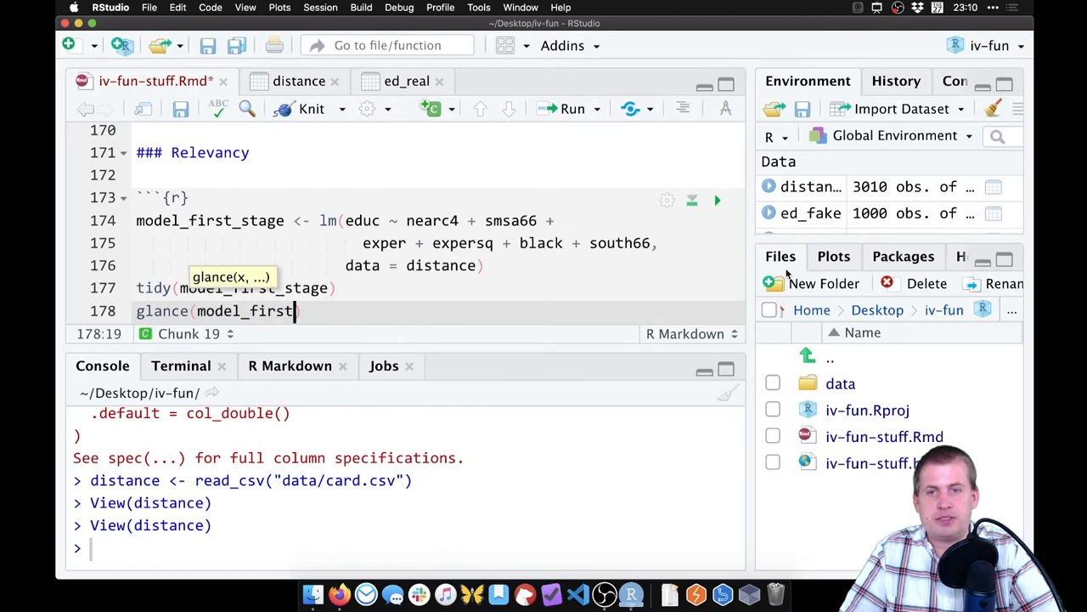
pyautogui.write('_stage')
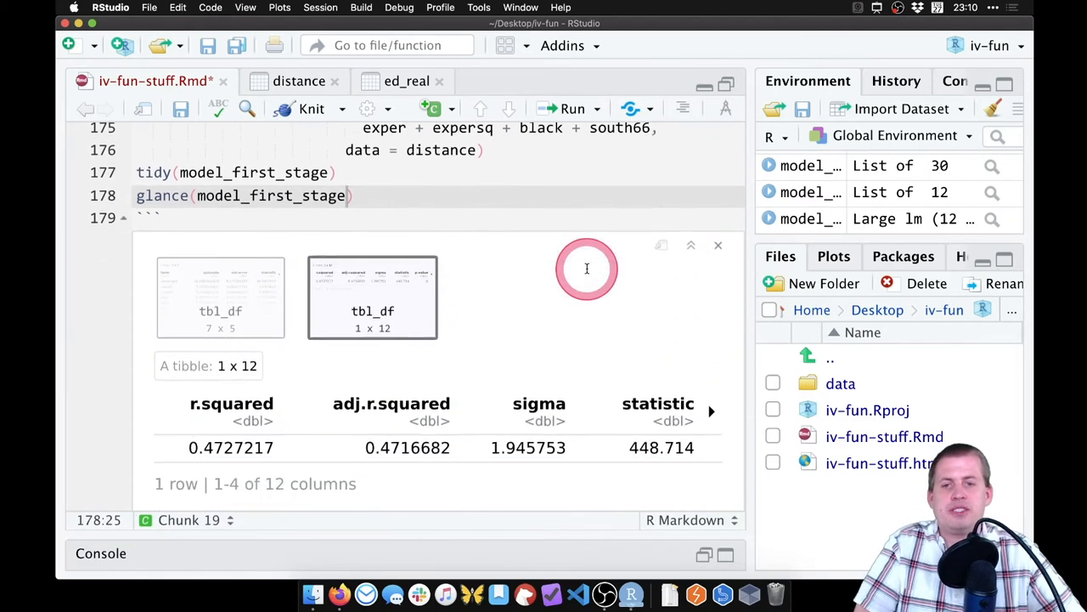
# - Review the nearc4 coefficient (0.334) and the glance table (R-squared 0.473, statistic 448.7)
pyautogui.click(220, 256)
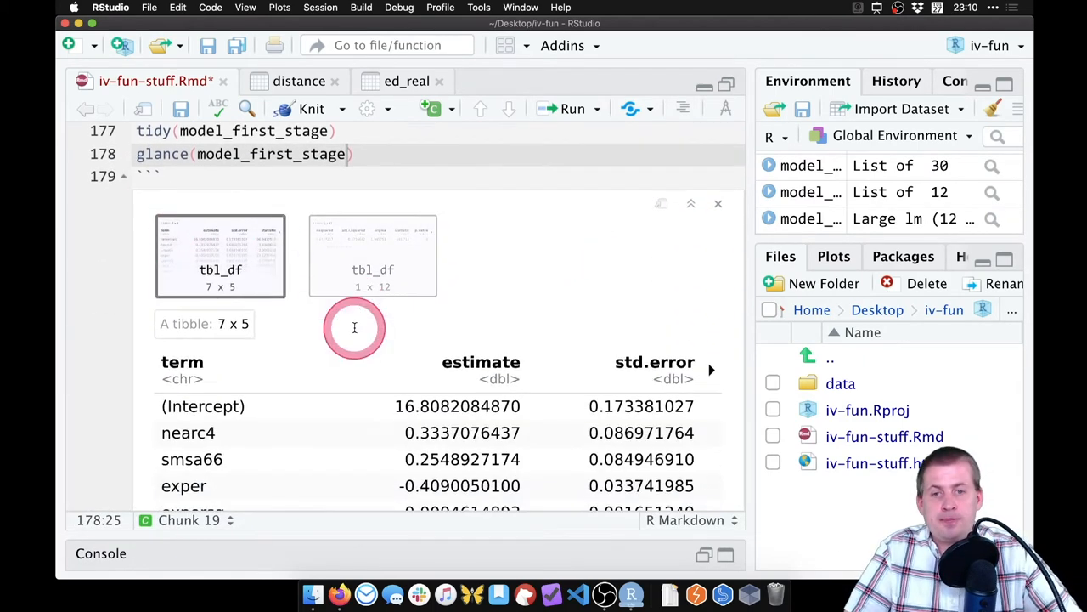
pyautogui.scroll(-3)
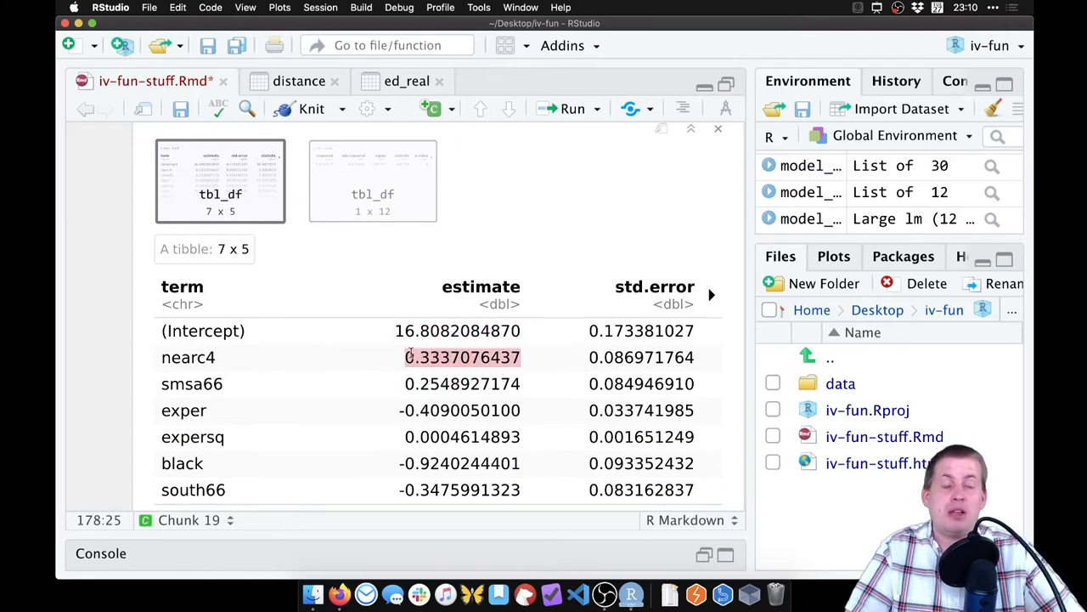
pyautogui.click(442, 352)
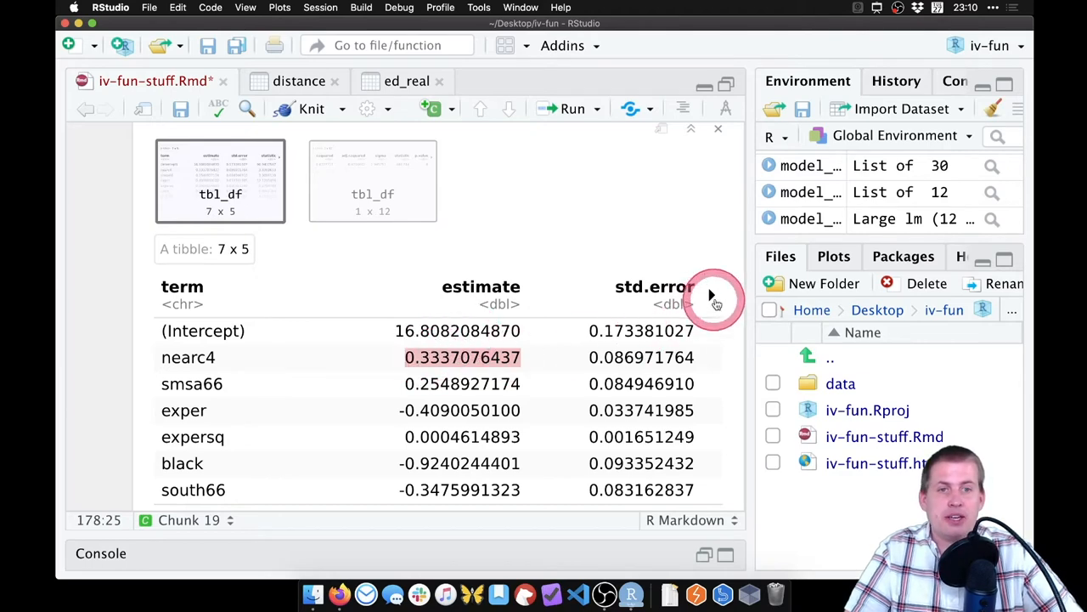
pyautogui.click(714, 297)
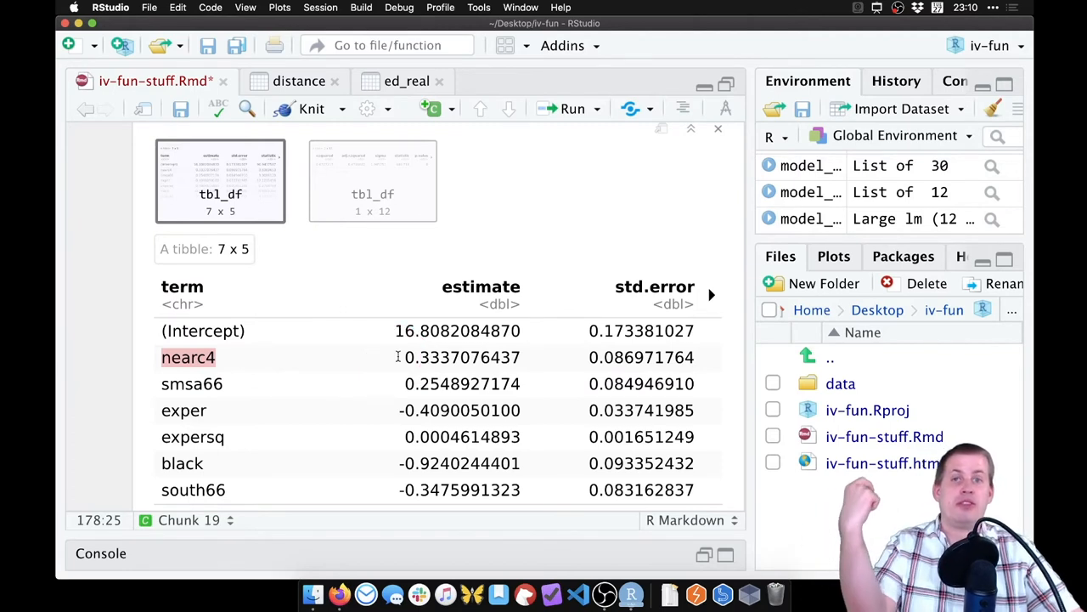
pyautogui.click(450, 330)
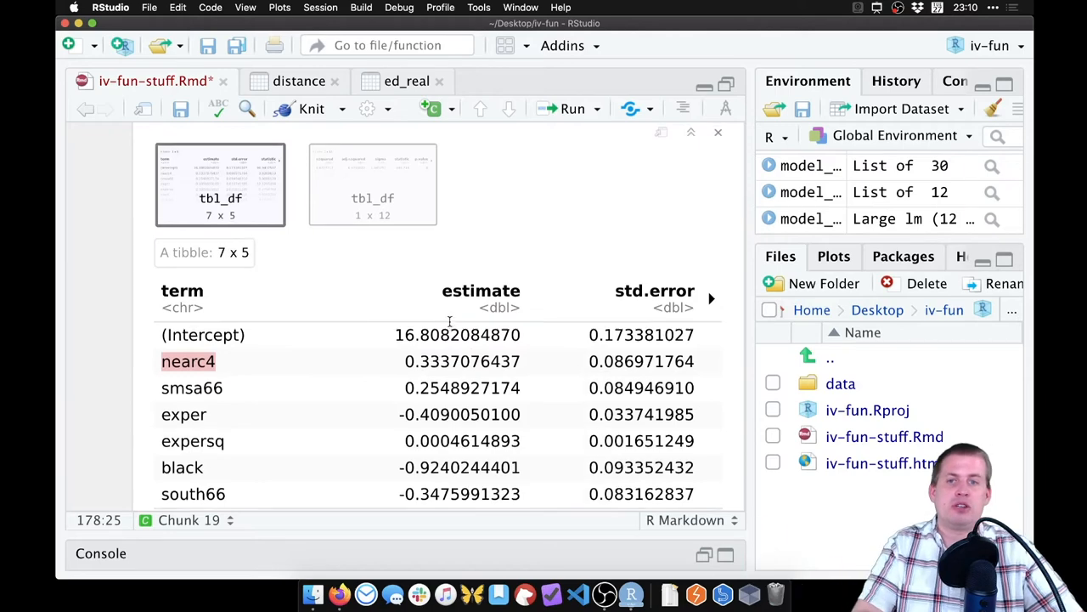
pyautogui.click(372, 206)
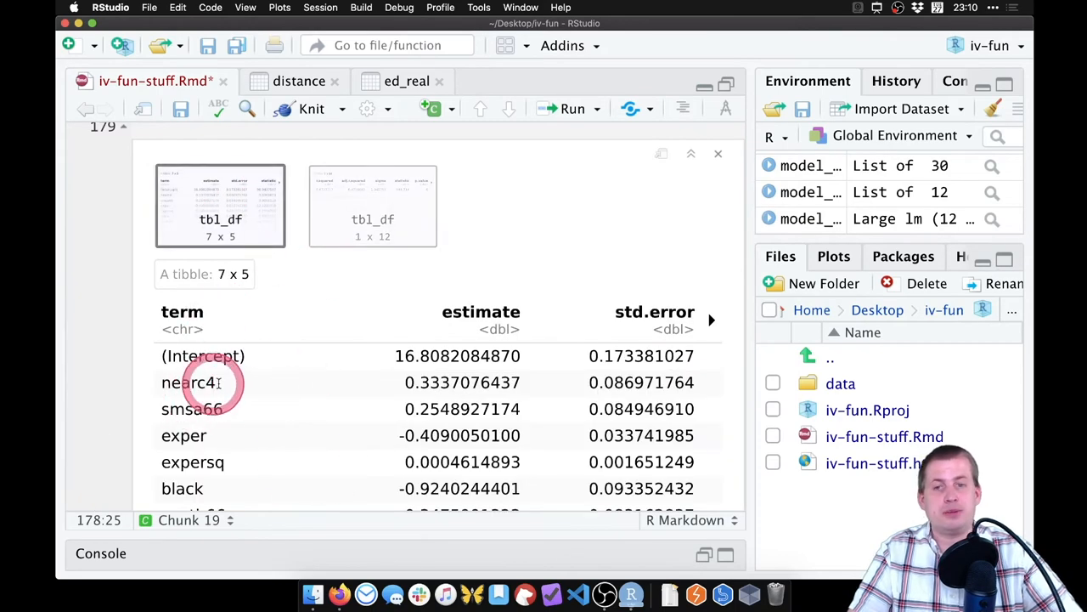
pyautogui.click(372, 205)
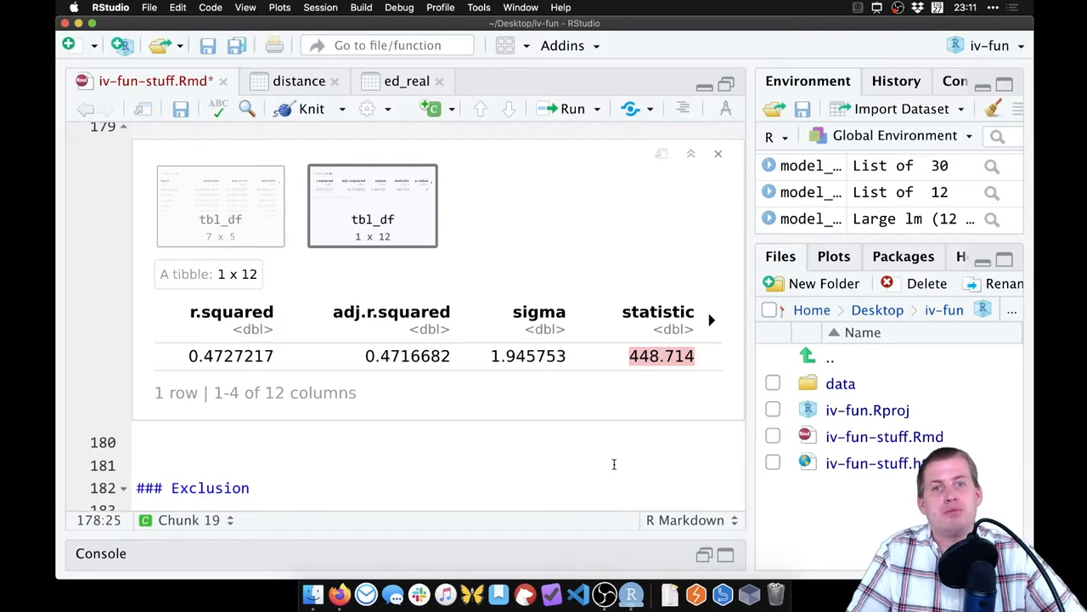
# - Add the '### Exogneity' subheading under Exclusion, below the chunk output
pyautogui.click(238, 449)
pyautogui.write('### Exogneity')
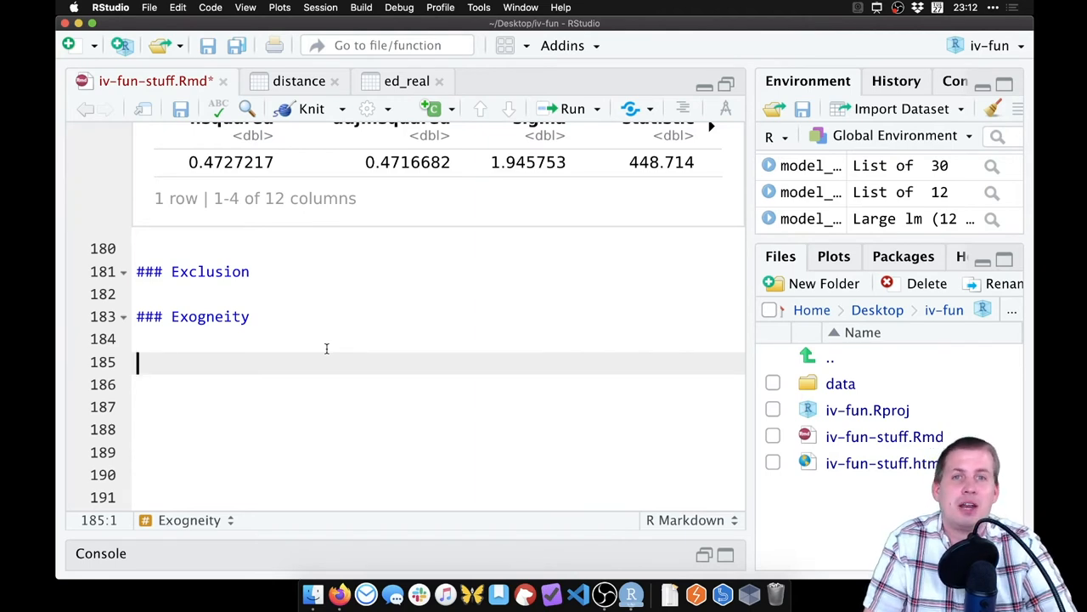
# - Type the '## Model estimation' heading and insert an empty R chunk below it
pyautogui.write('#')
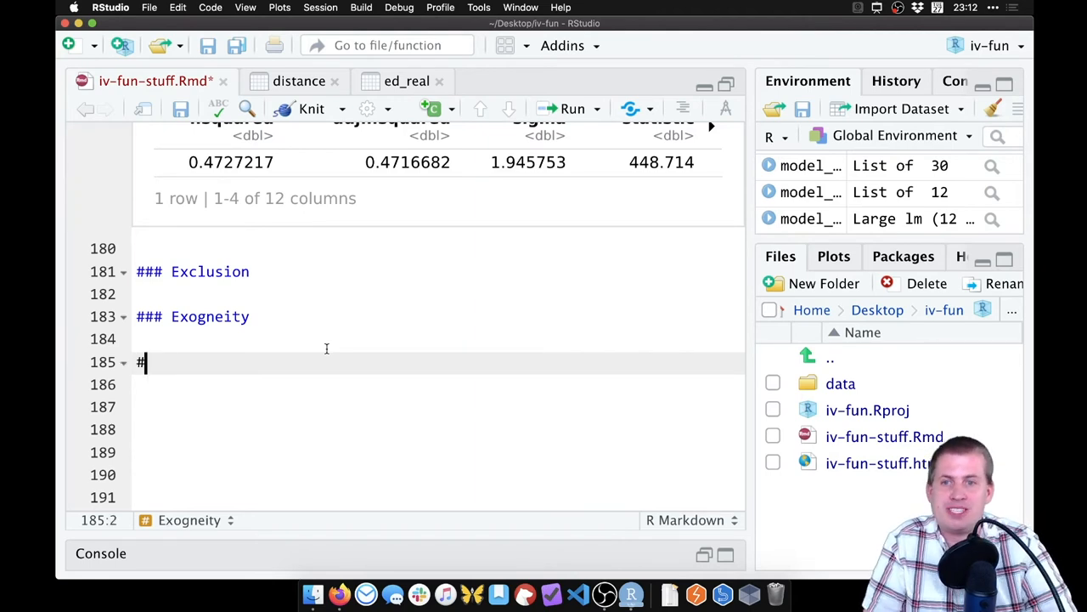
pyautogui.write('#')
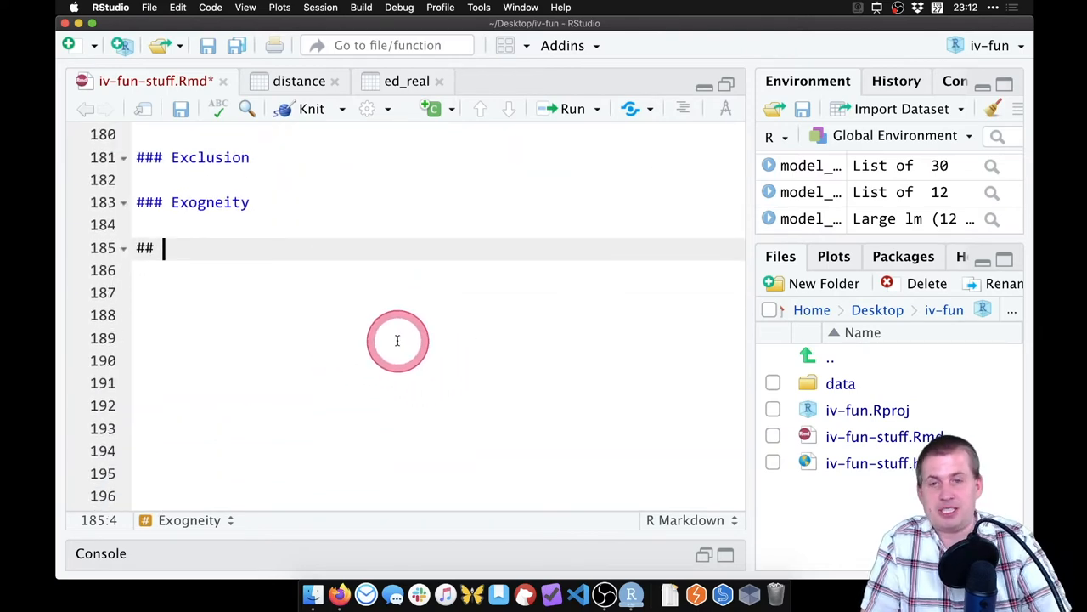
pyautogui.write('Model estimation')
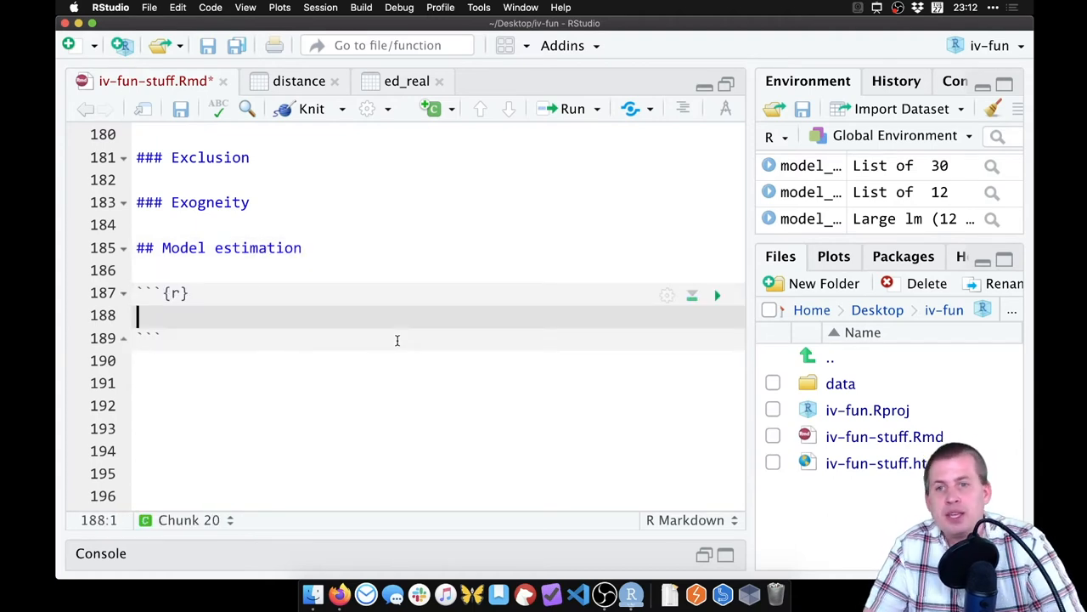
# - Start the chunk with model_iv <- iv_robust, fixing stray characters and autocompleting the function
pyautogui.write('model')
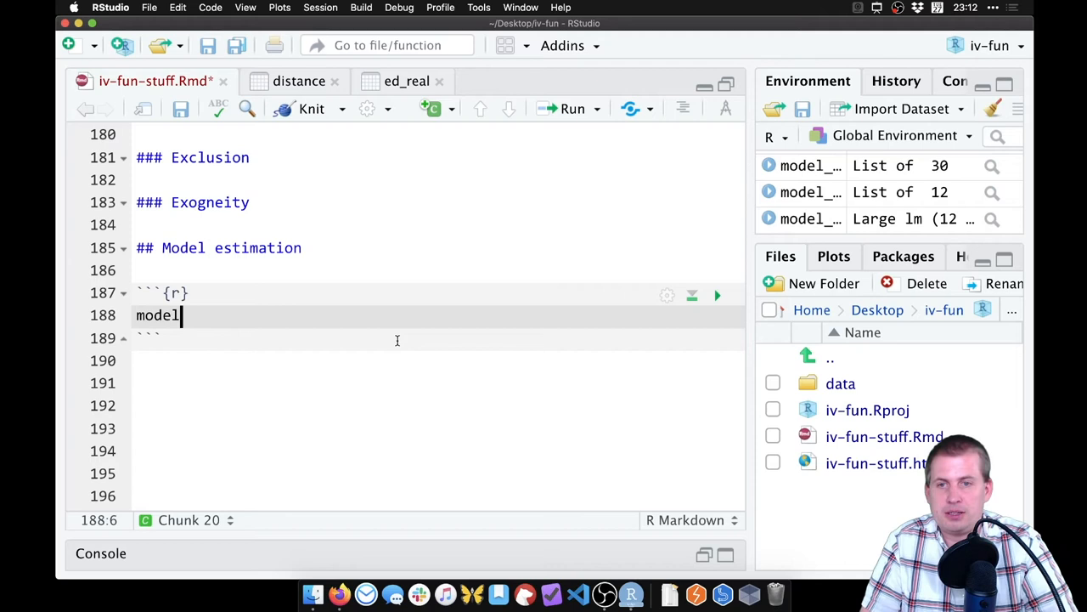
pyautogui.write('_iv <-')
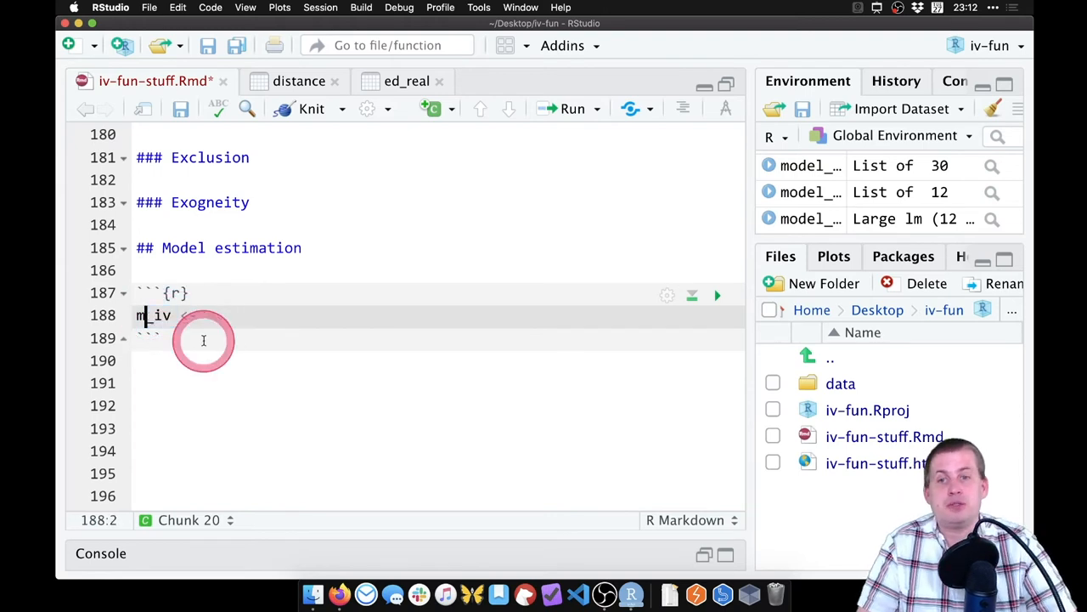
pyautogui.write('<-')
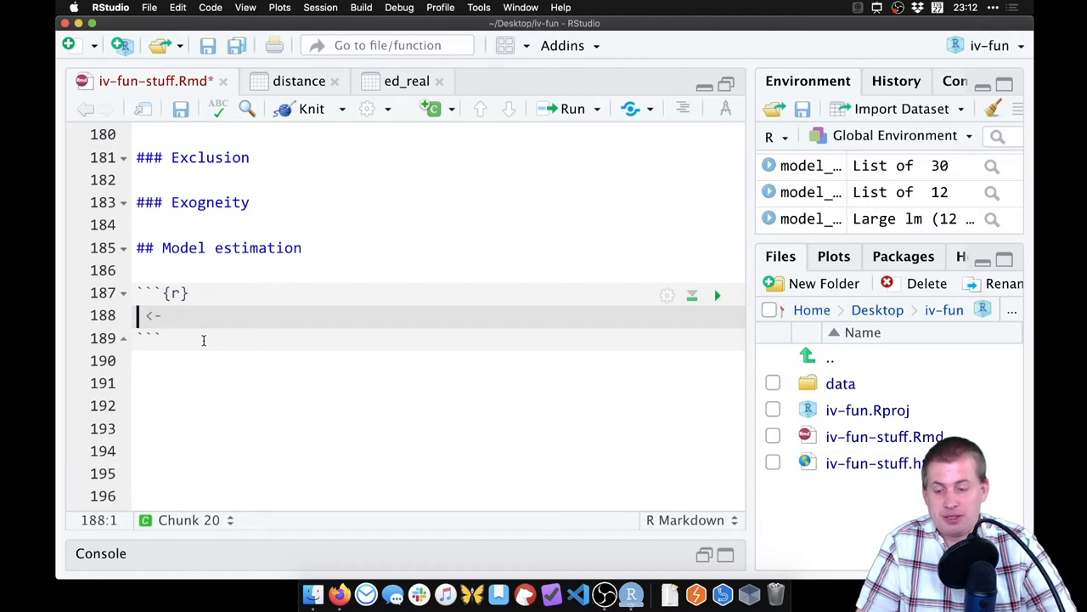
pyautogui.write('ra')
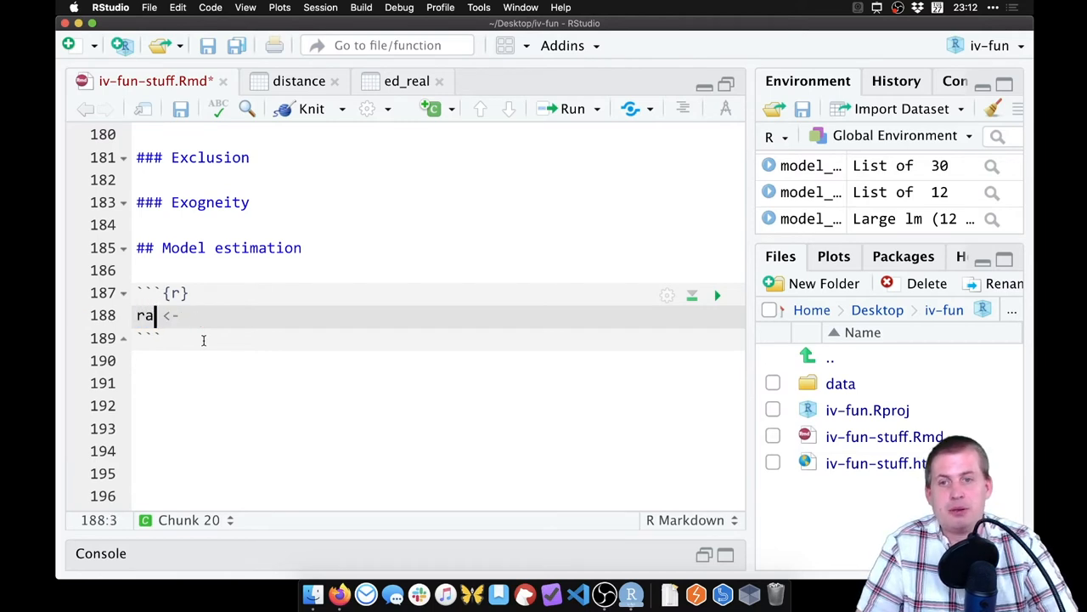
pyautogui.write('b')
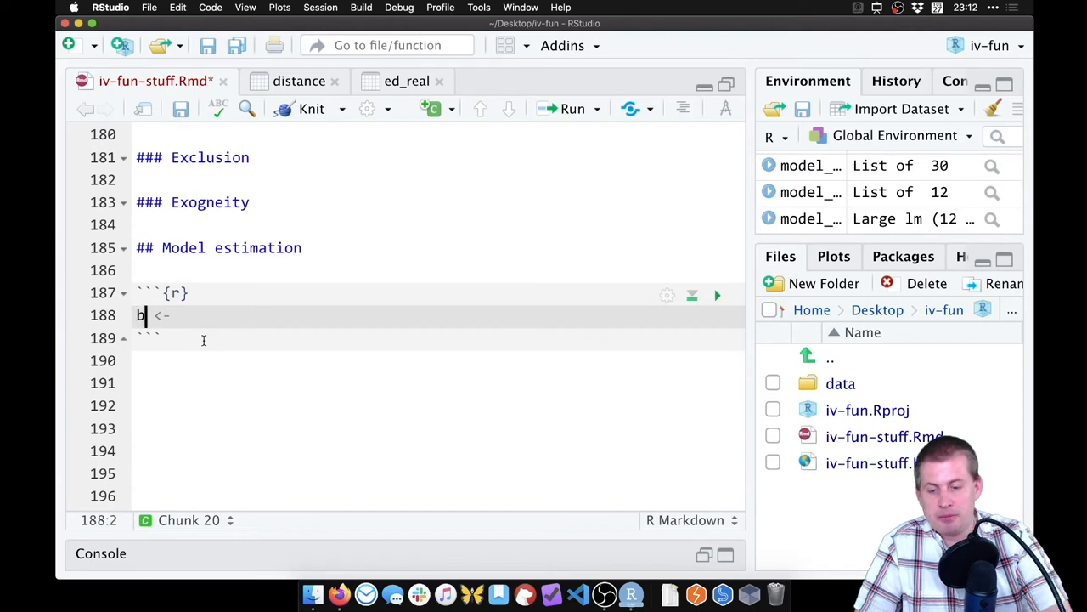
pyautogui.press('Backspace')
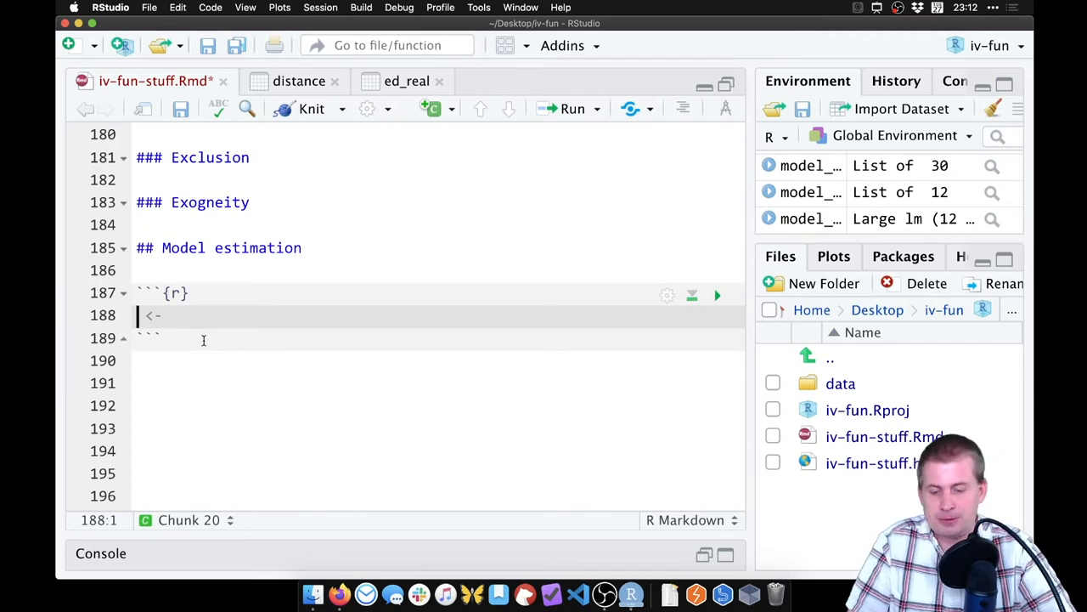
pyautogui.write('model_')
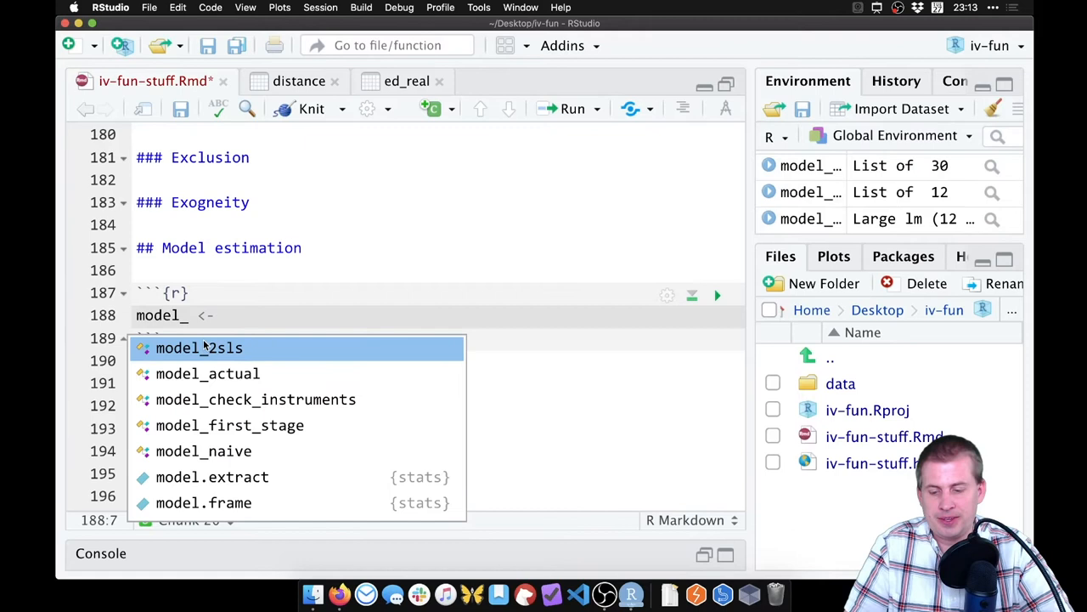
pyautogui.write('iv')
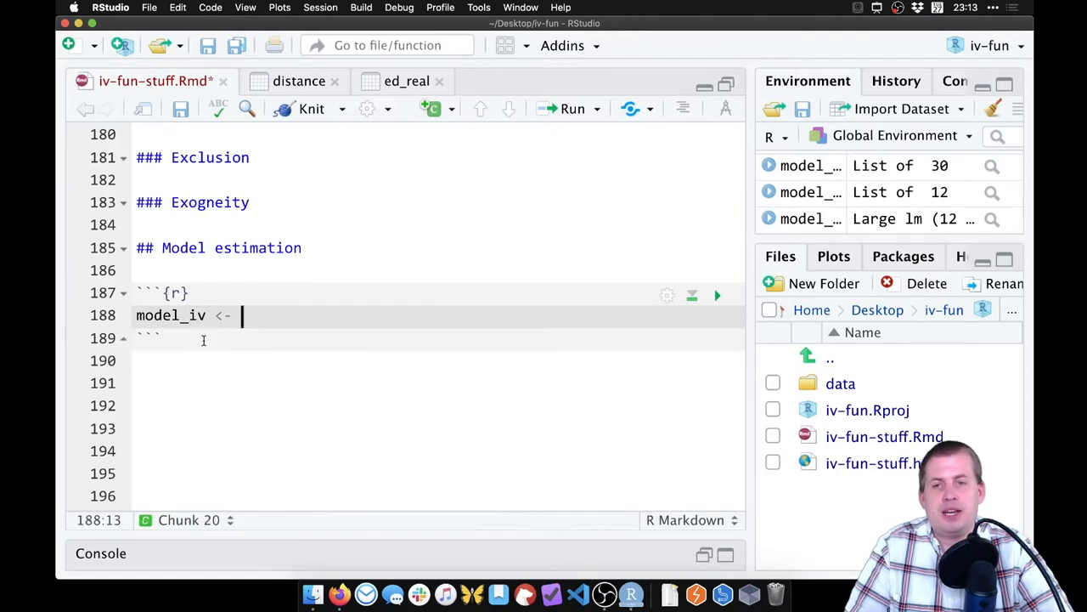
pyautogui.write('iv_robs')
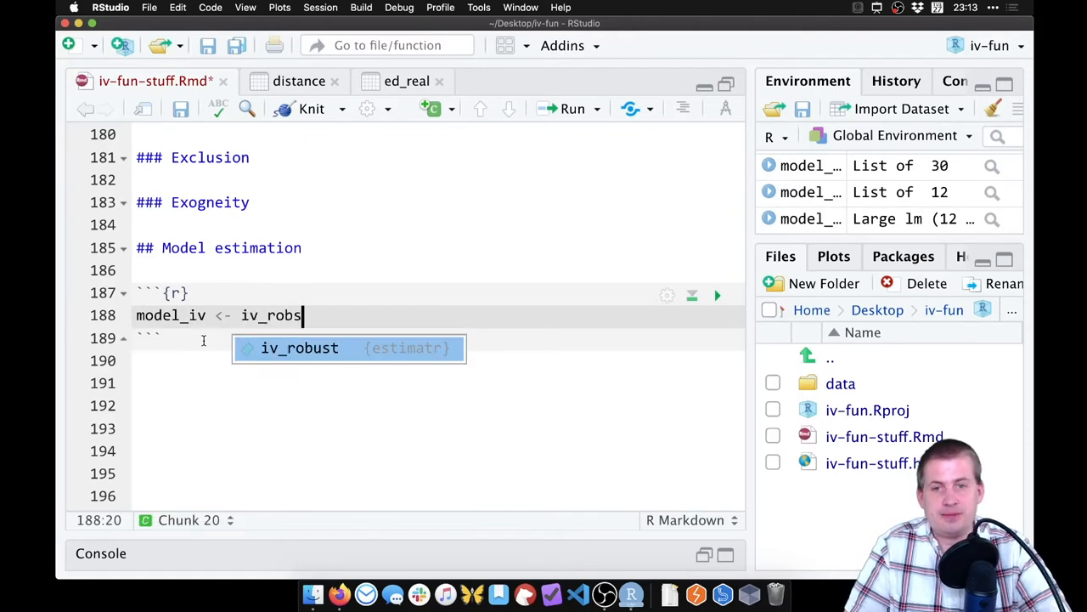
pyautogui.press('Tab')
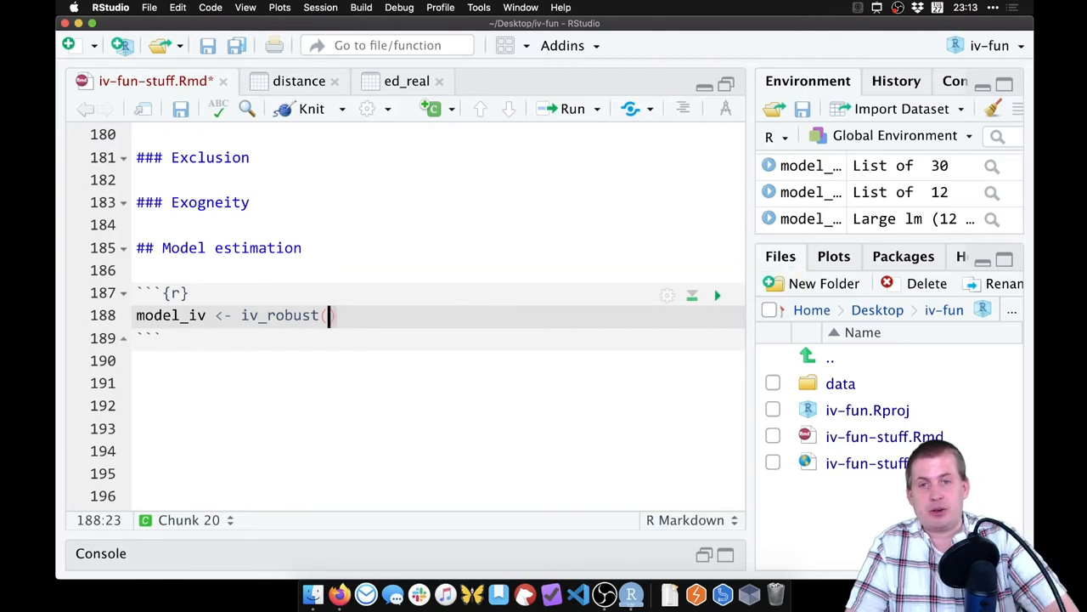
# - Complete the formula lwage ~ educ | nearc4, checking column names in the distance data
pyautogui.write('1')
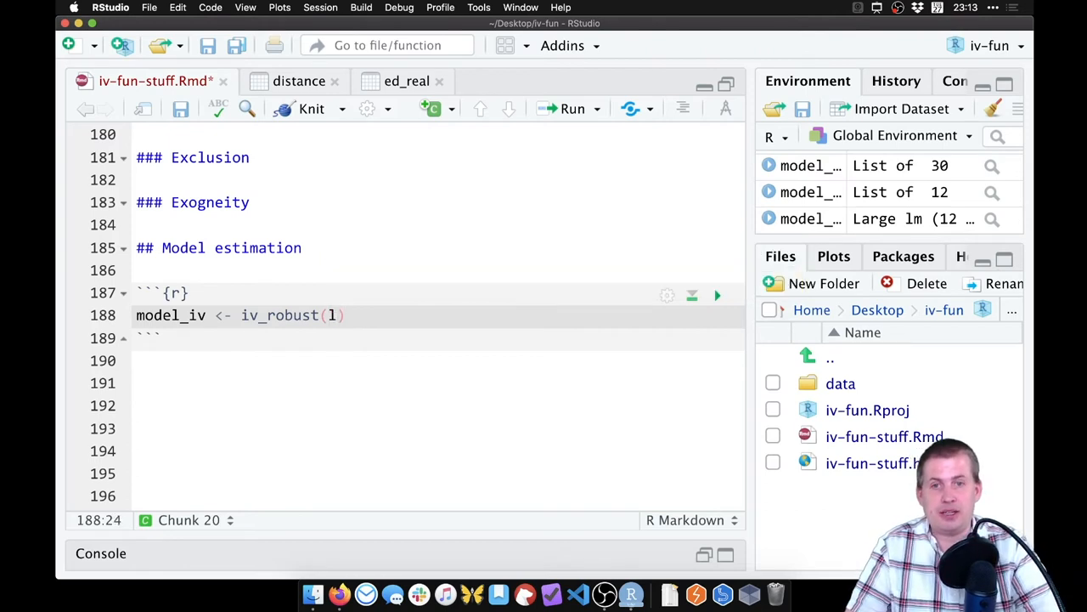
pyautogui.write('wage')
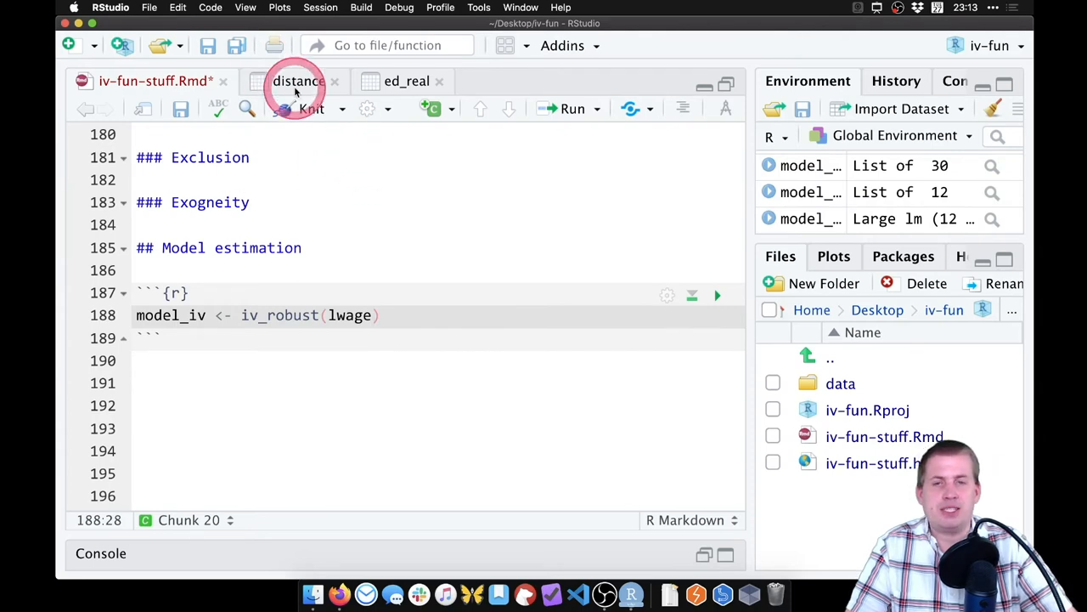
pyautogui.click(298, 81)
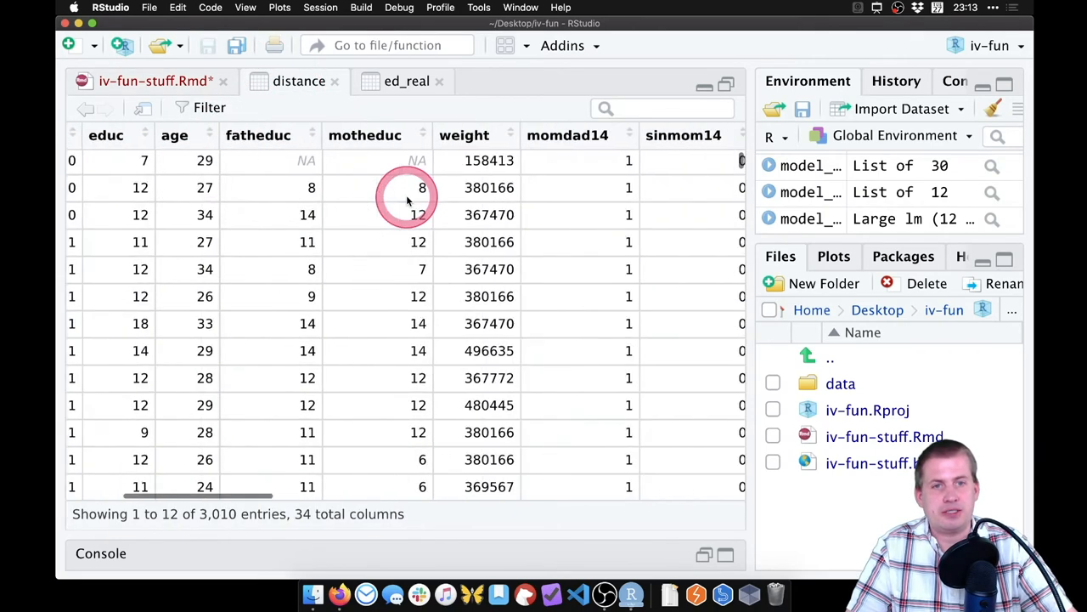
pyautogui.hscroll(3)
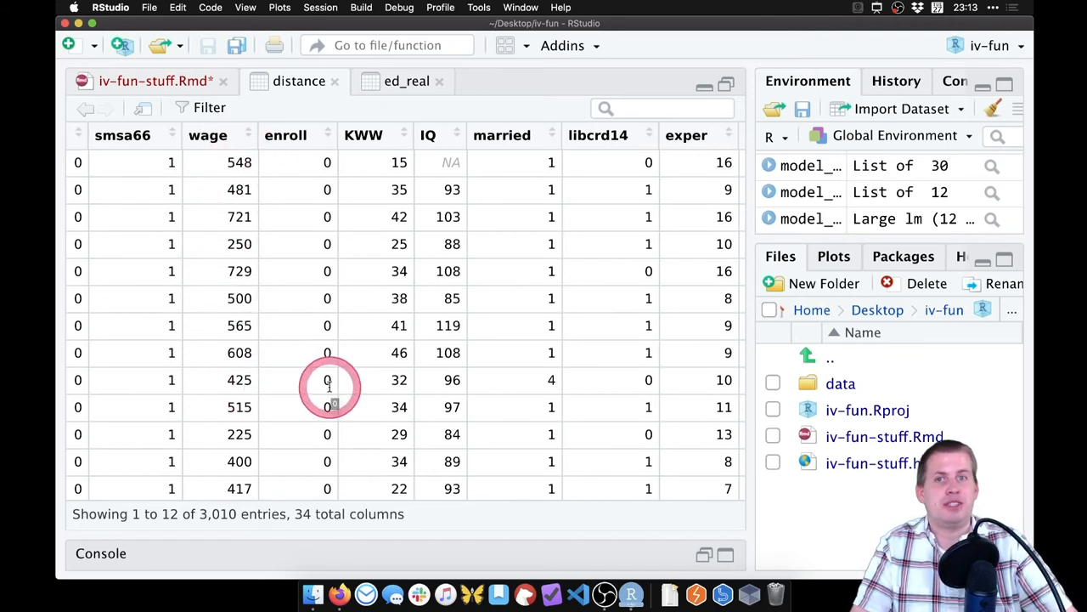
pyautogui.hscroll(3)
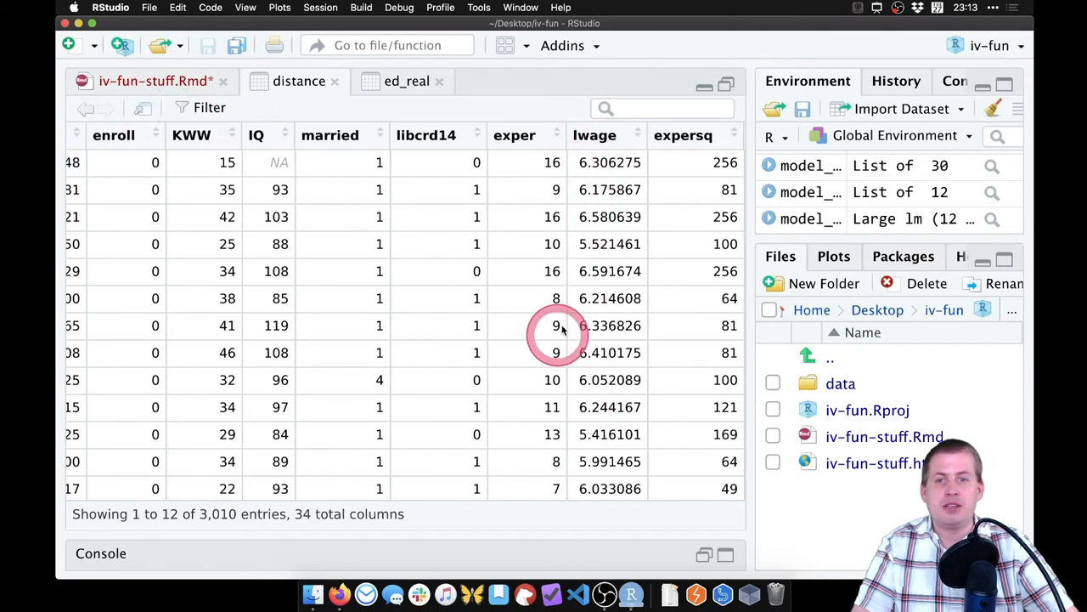
pyautogui.click(155, 80)
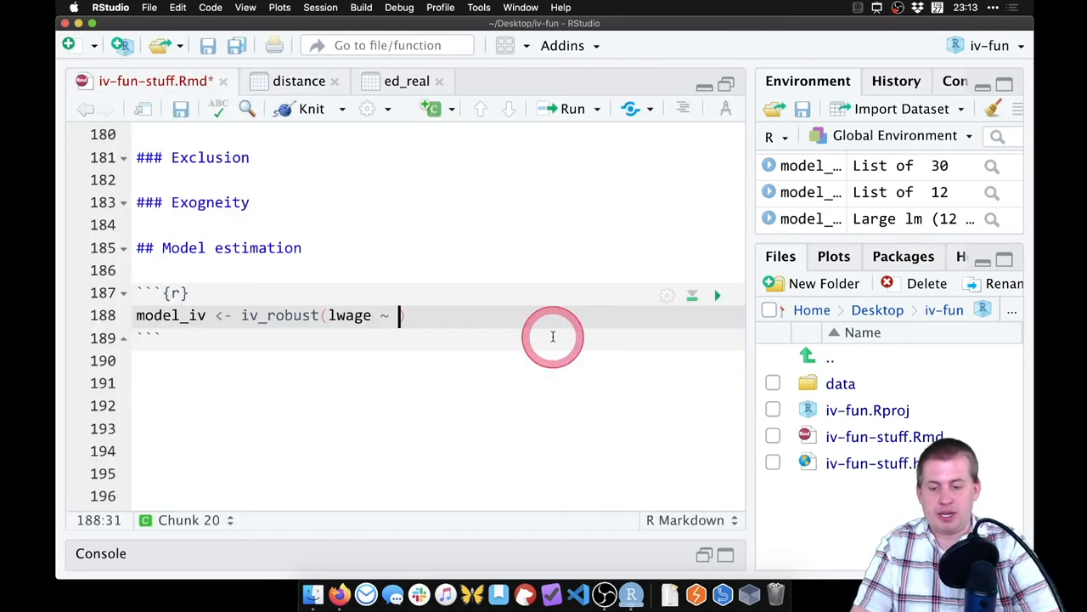
pyautogui.write('educ |')
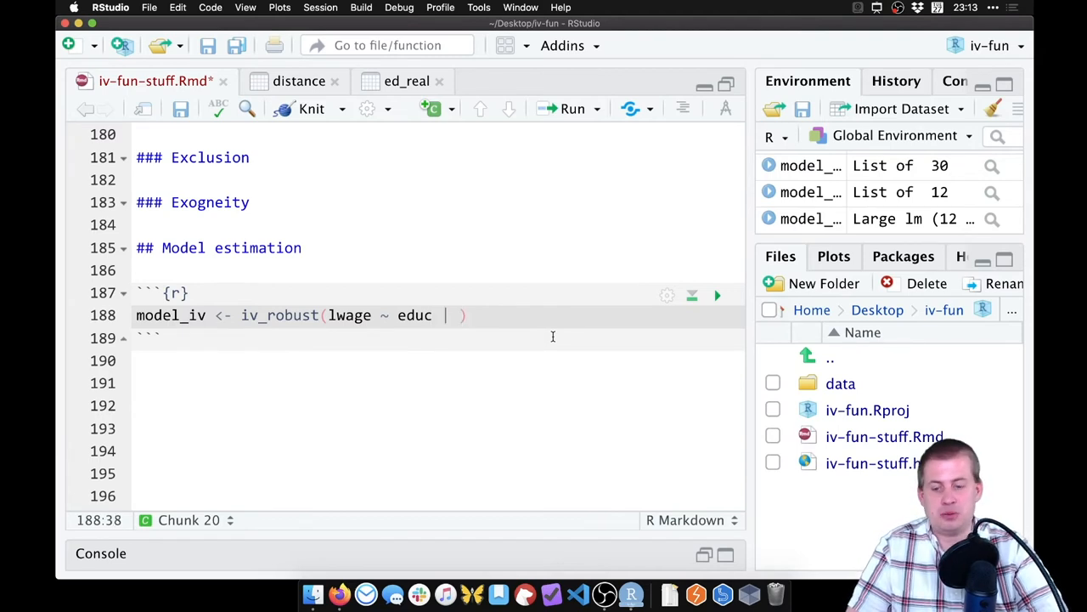
pyautogui.write('nearc')
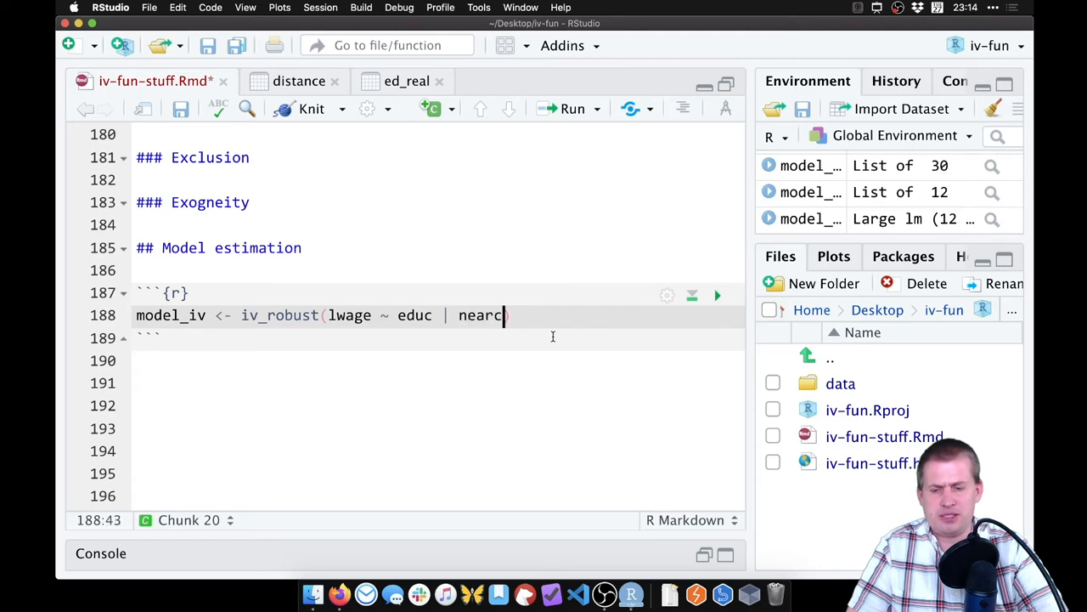
pyautogui.write('4')
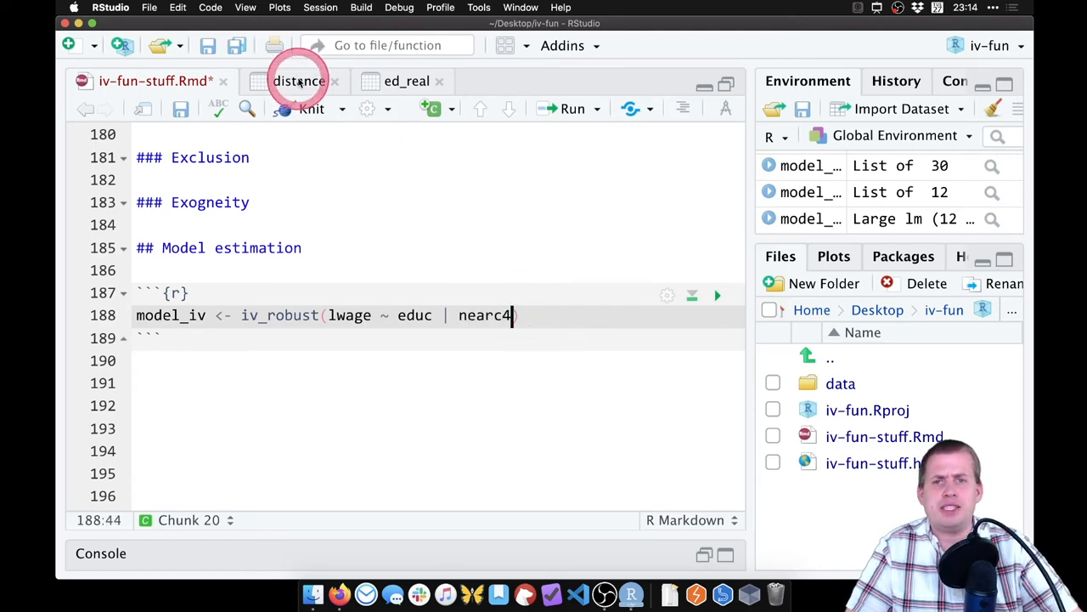
pyautogui.click(298, 81)
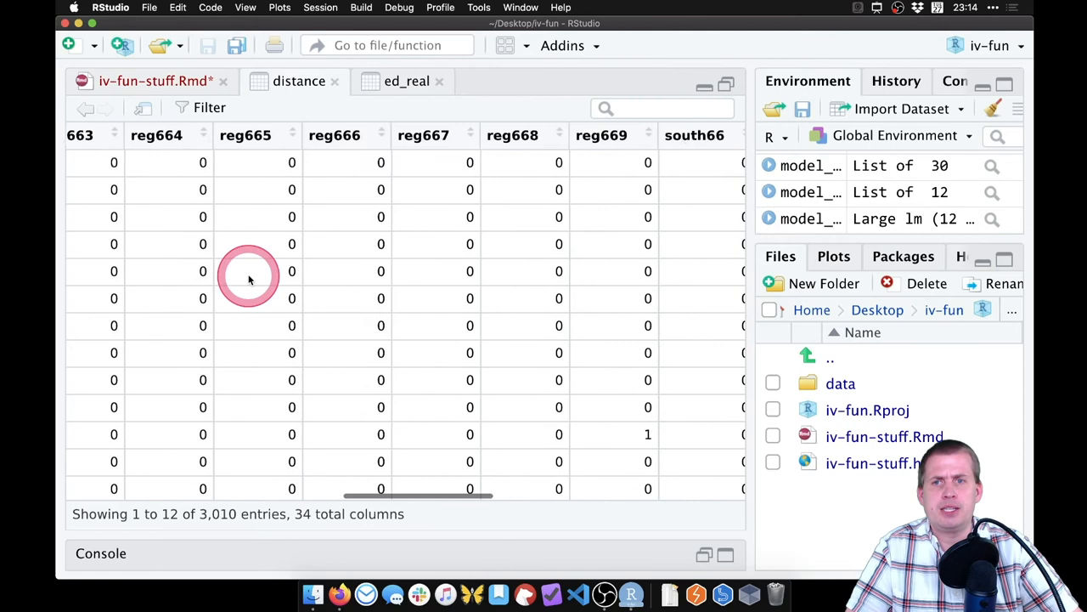
pyautogui.click(155, 80)
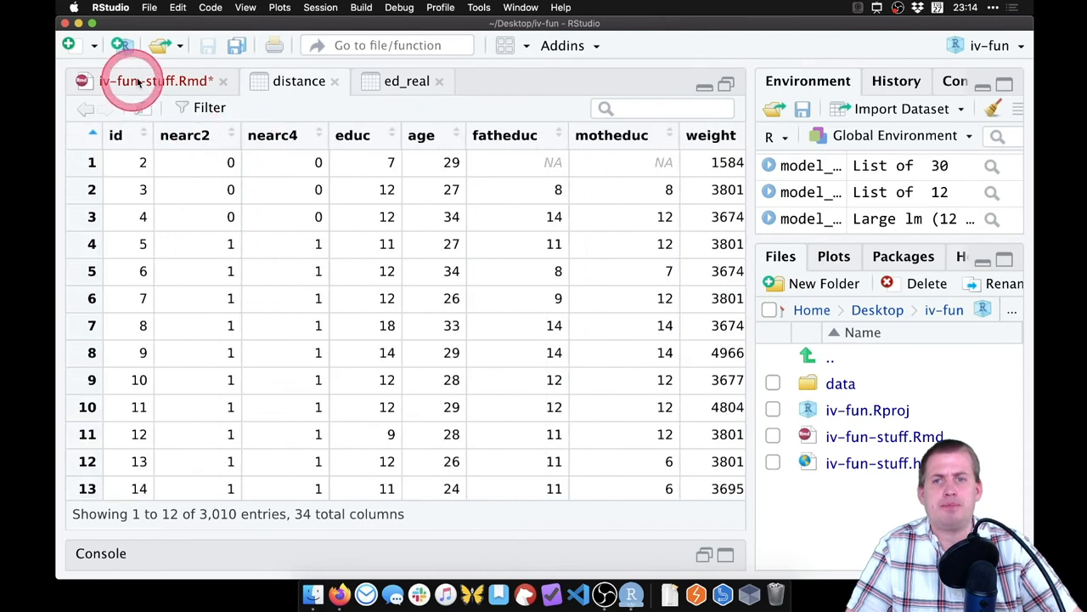
pyautogui.click(156, 80)
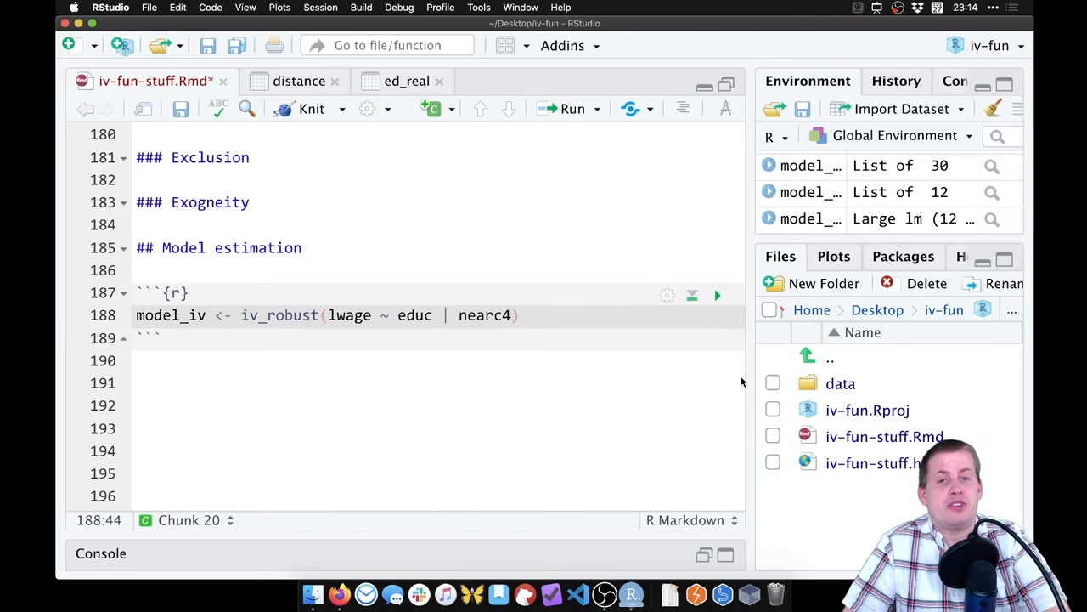
pyautogui.click(505, 315)
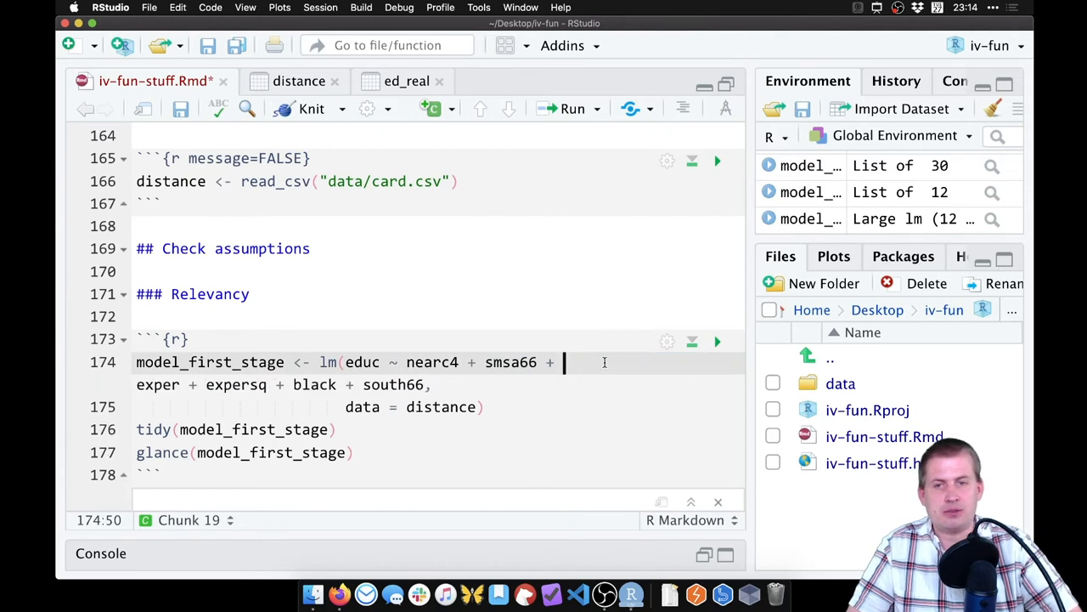
# - Copy the smsa66, exper, expersq, black and south66 controls from the first-stage formula into model_iv
pyautogui.write('exper +')
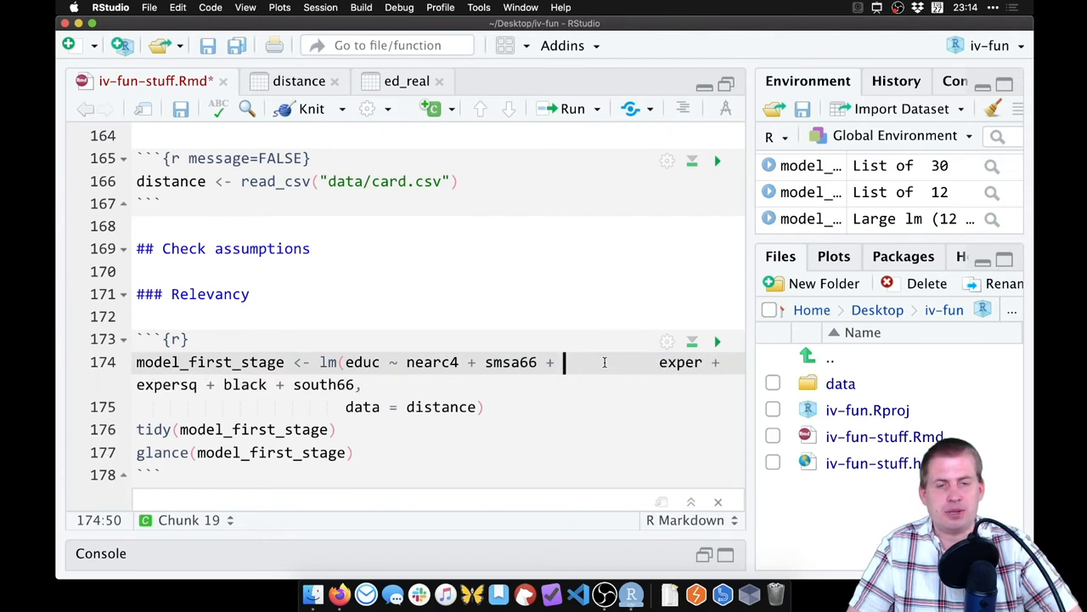
pyautogui.write('exper')
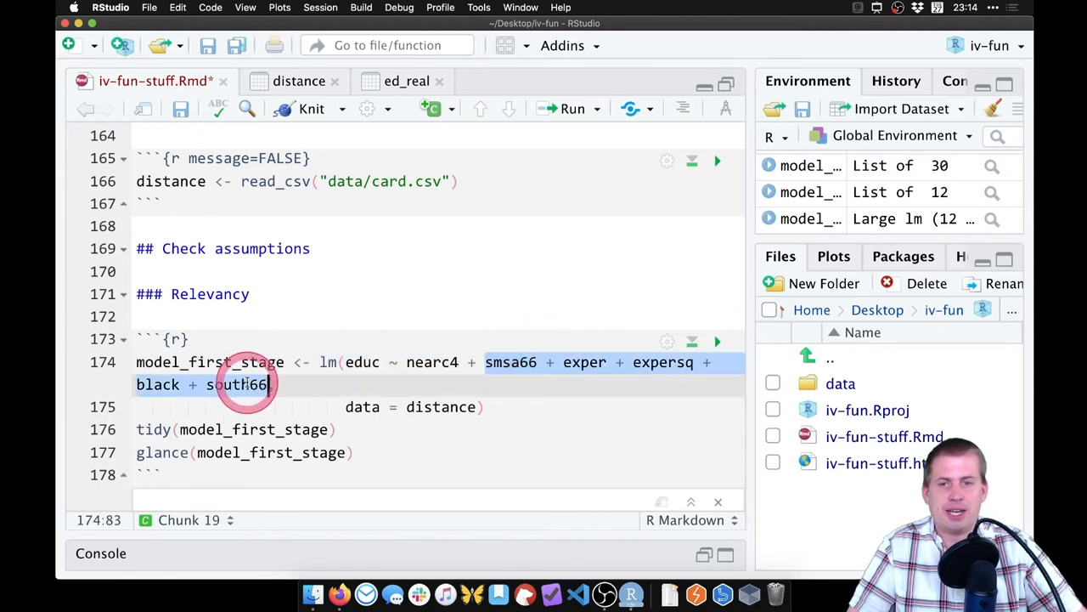
pyautogui.click(717, 340)
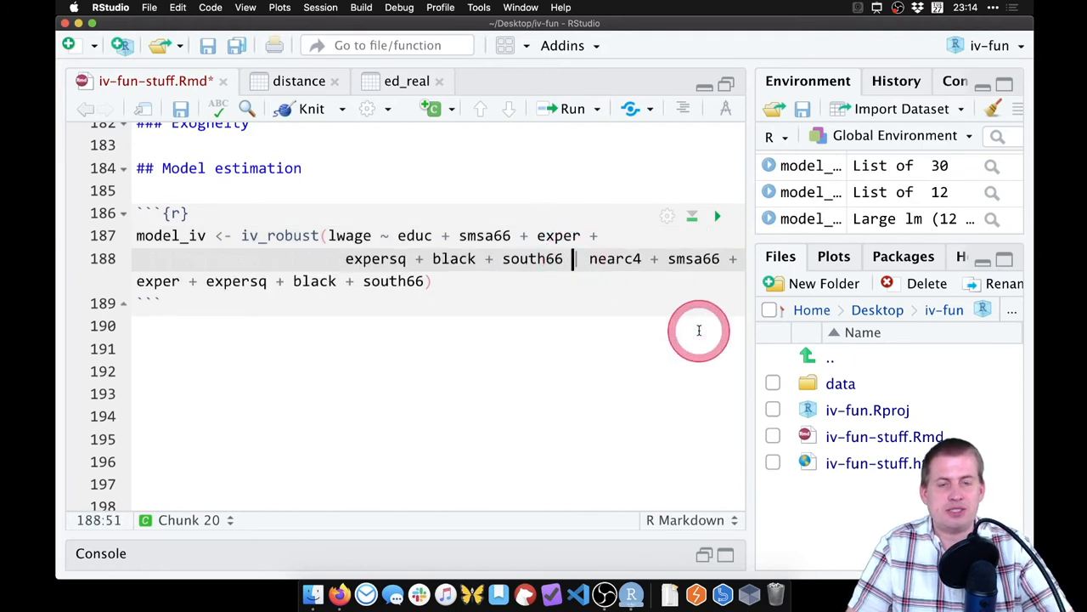
# - Split the model_iv formula so the instrument-side controls sit on their own line
pyautogui.press('enter')
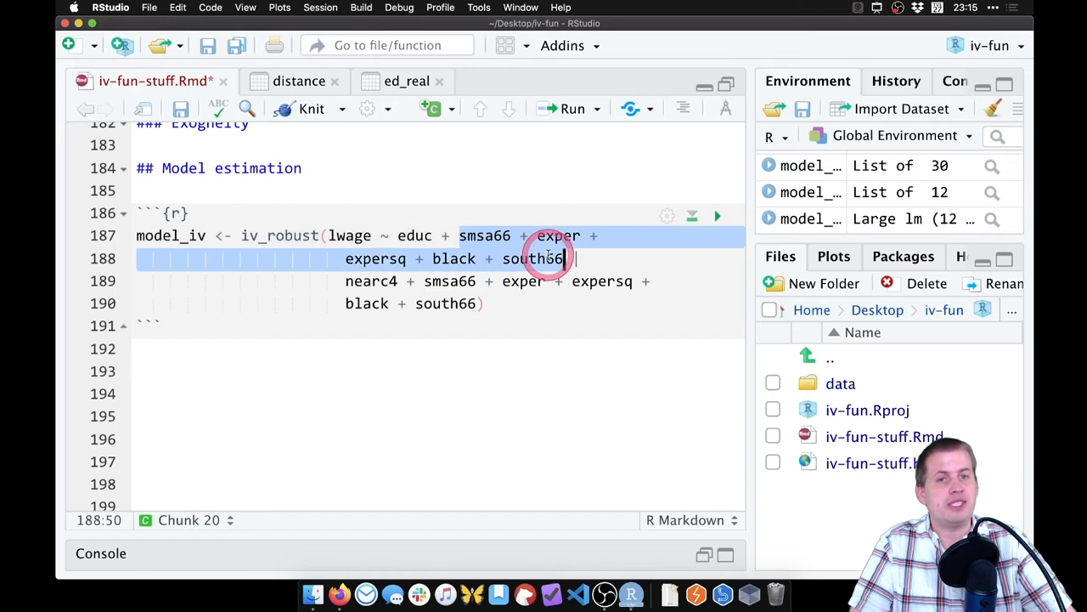
pyautogui.click(372, 281)
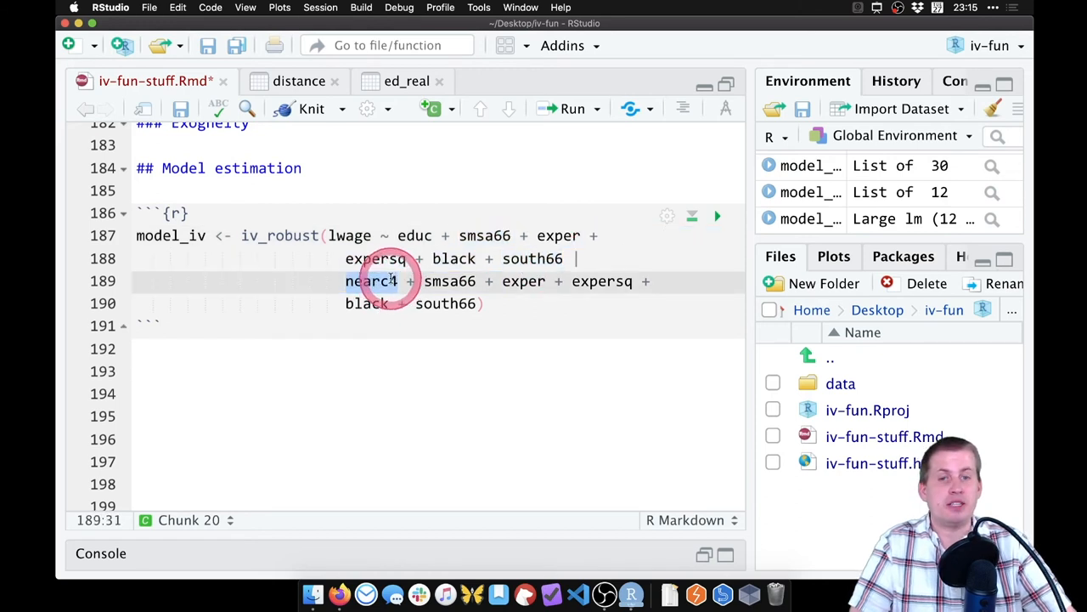
pyautogui.moveTo(395, 281); pyautogui.dragTo(478, 304)
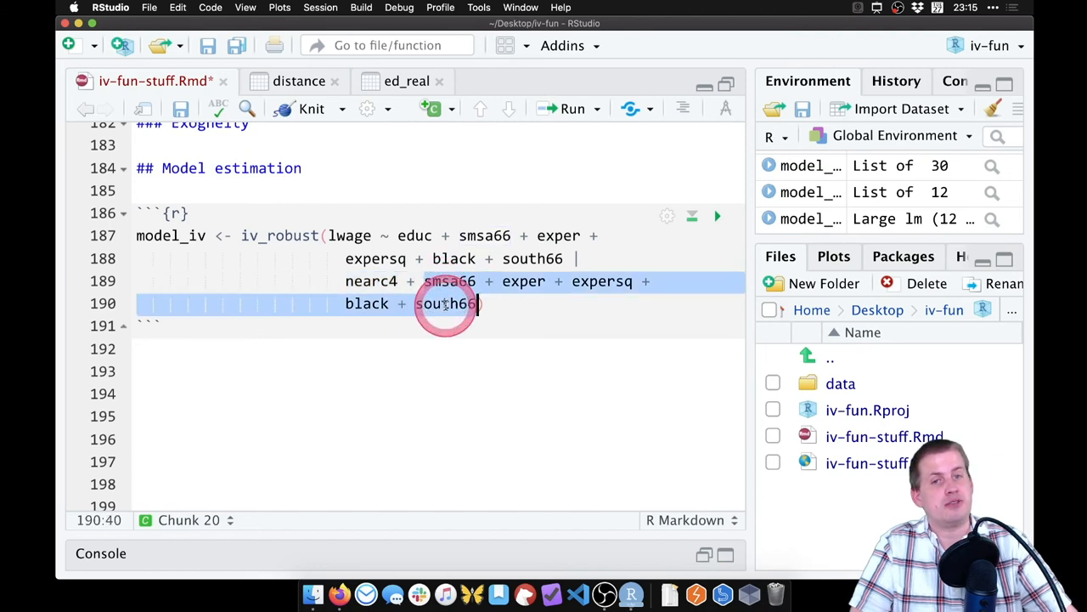
pyautogui.click(699, 349)
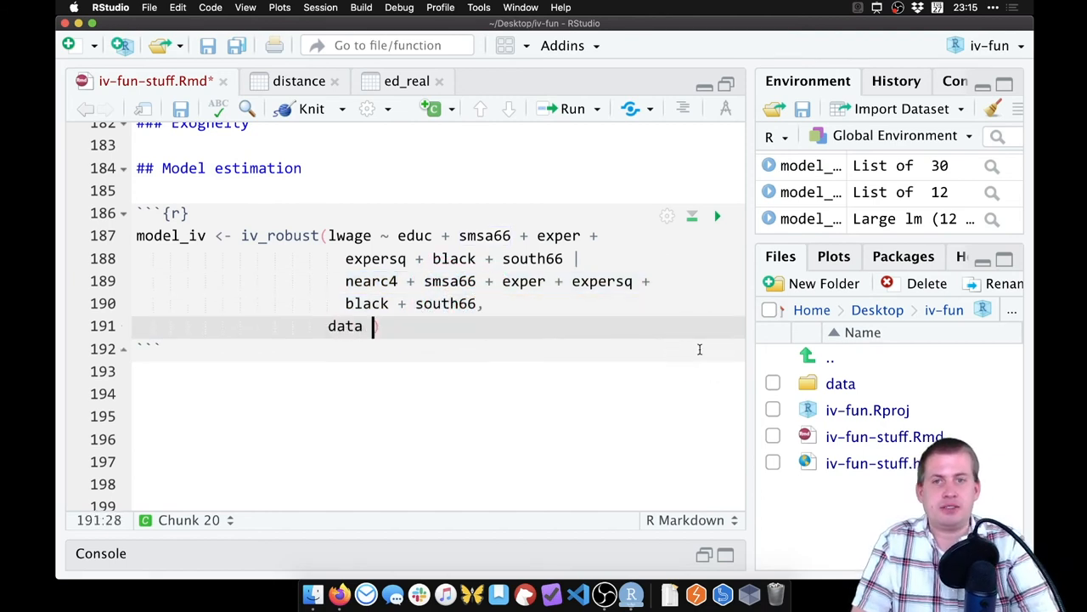
# - Add data = distance and tidy(model_iv), then run the model estimation chunk
pyautogui.write('= distance')
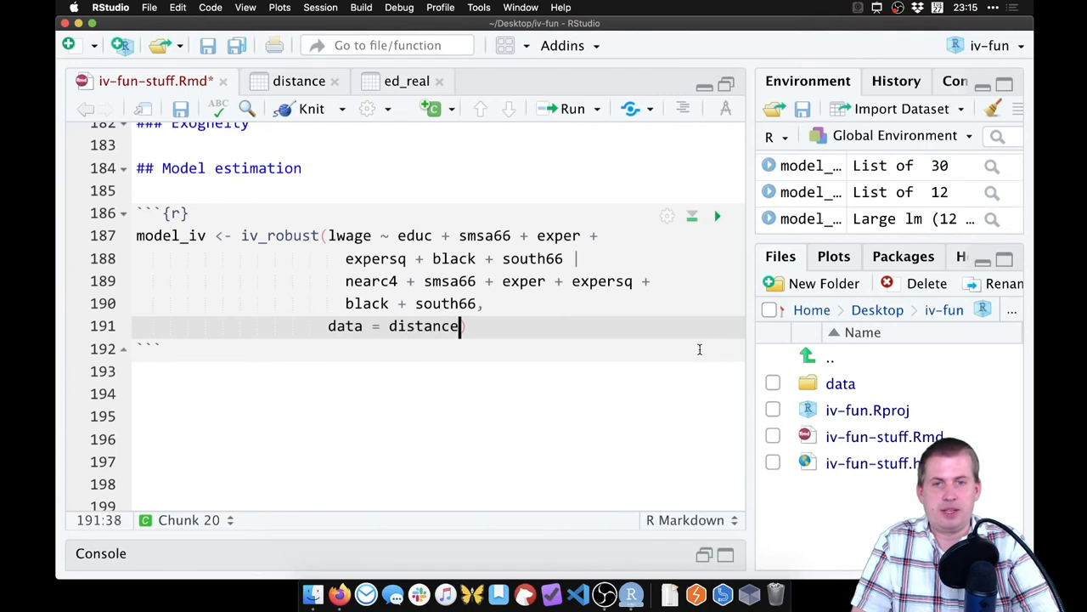
pyautogui.write('tidy(')
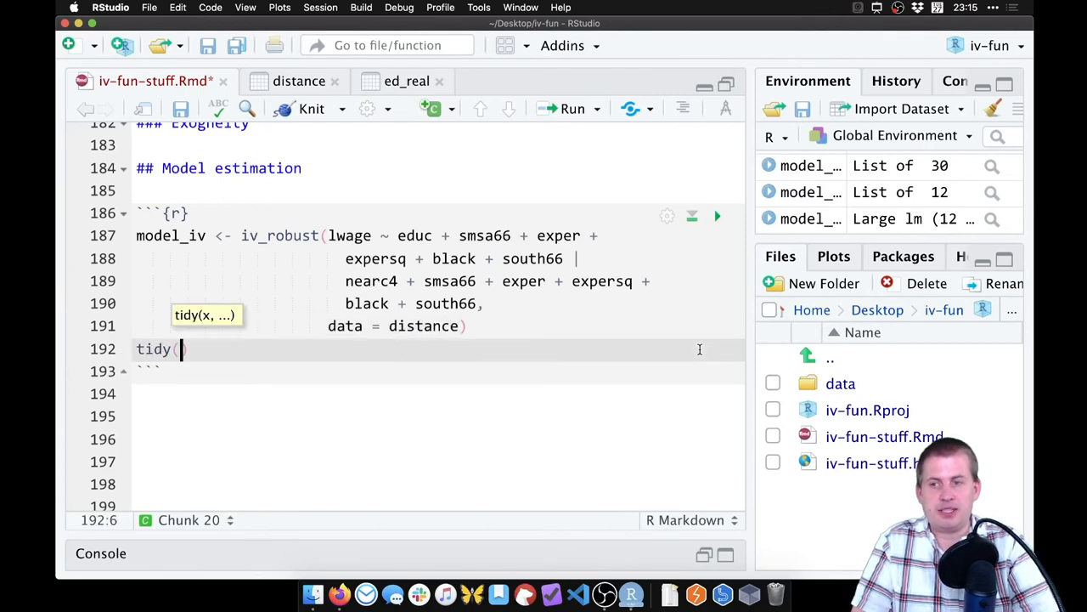
pyautogui.write('model_iv')
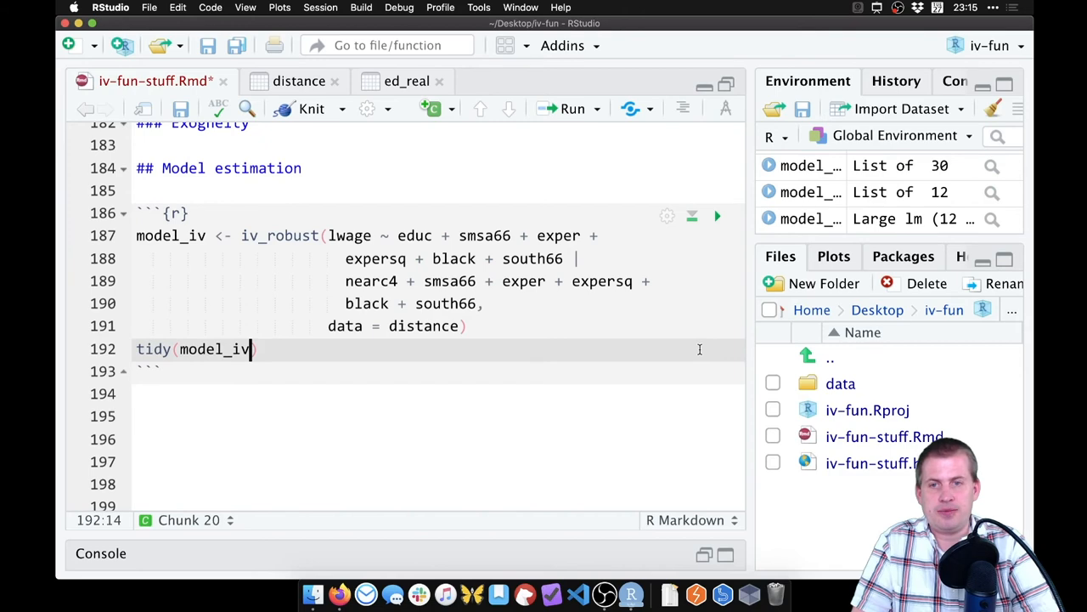
pyautogui.click(718, 215)
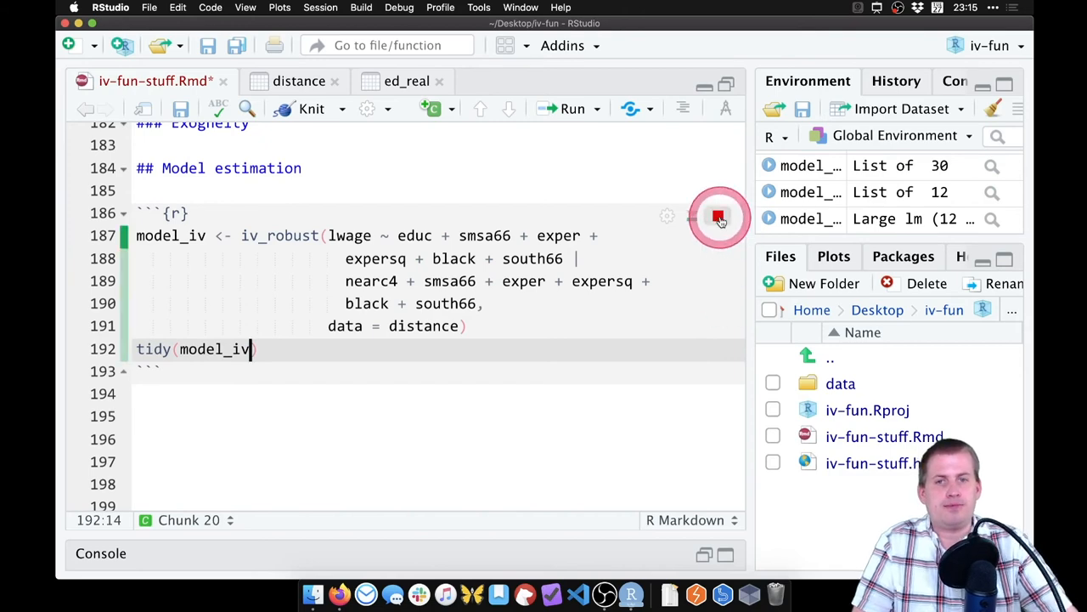
# - Review the seven-term tidy IV table and highlight educ's 0.157 estimate
pyautogui.click(718, 217)
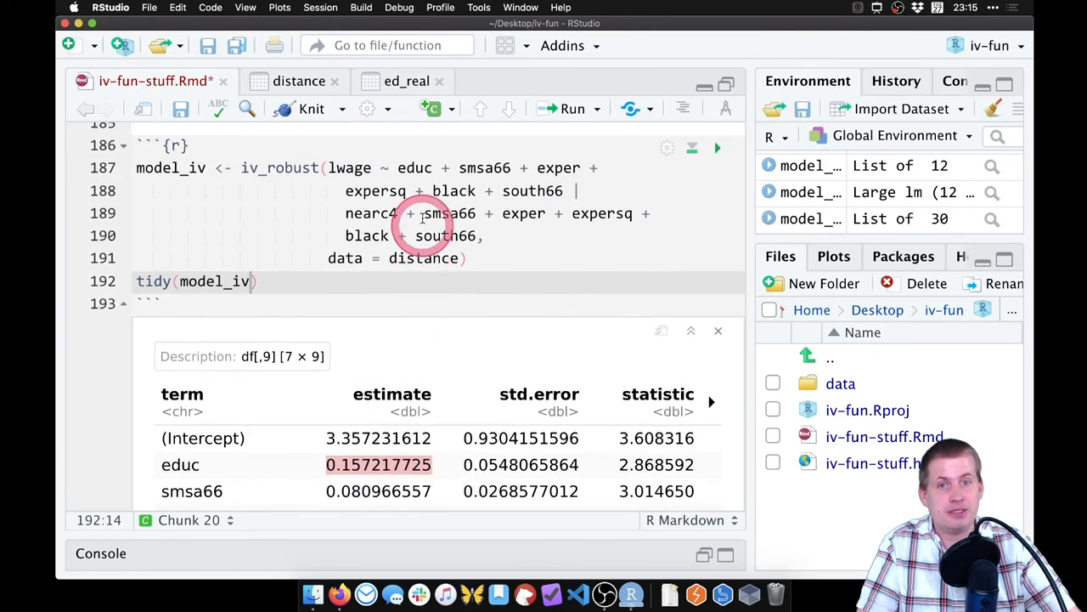
pyautogui.doubleClick(416, 167)
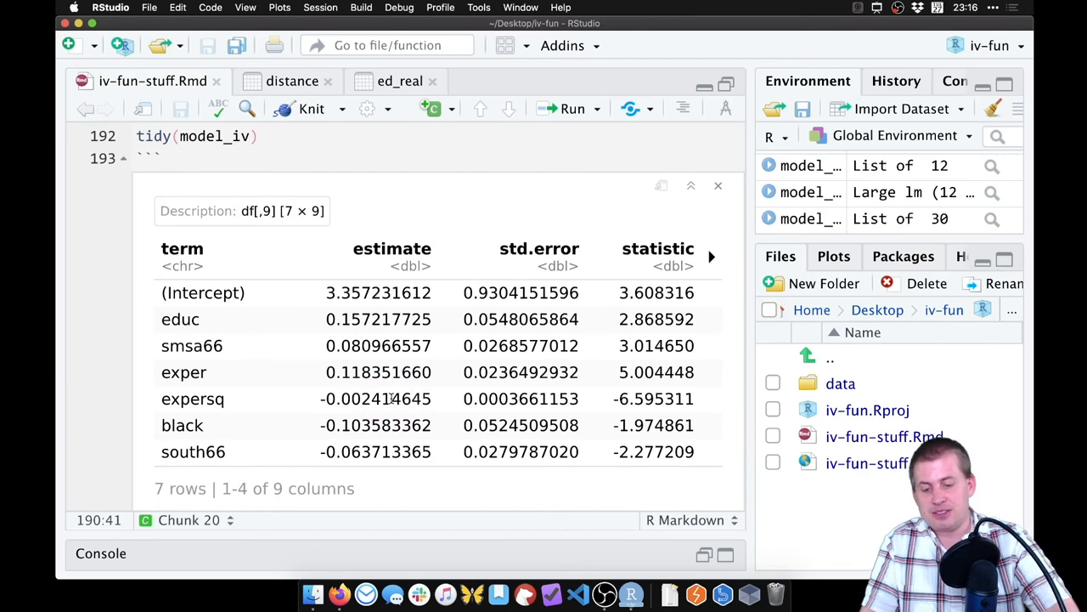
# - Knit the notebook to HTML and scroll through the distance-instrument section and its models
pyautogui.click(310, 108)
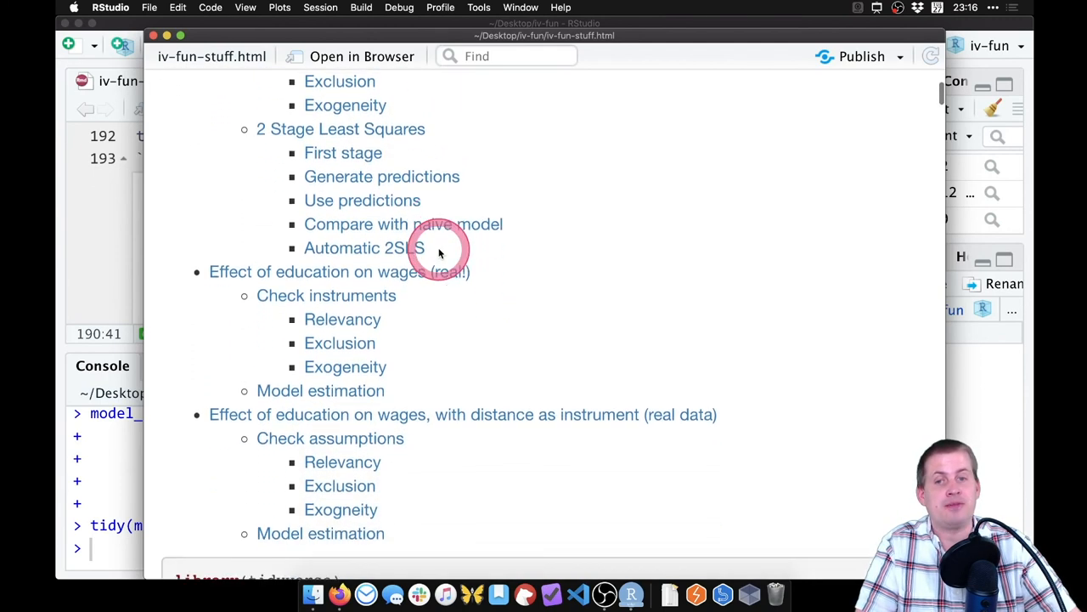
pyautogui.scroll(-3)
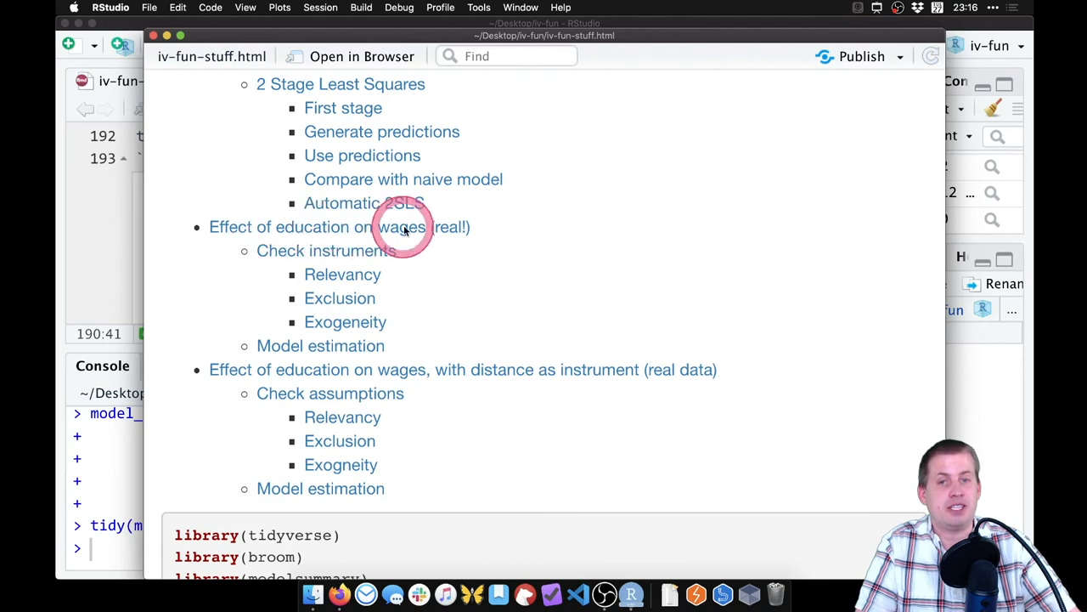
pyautogui.scroll(-3)
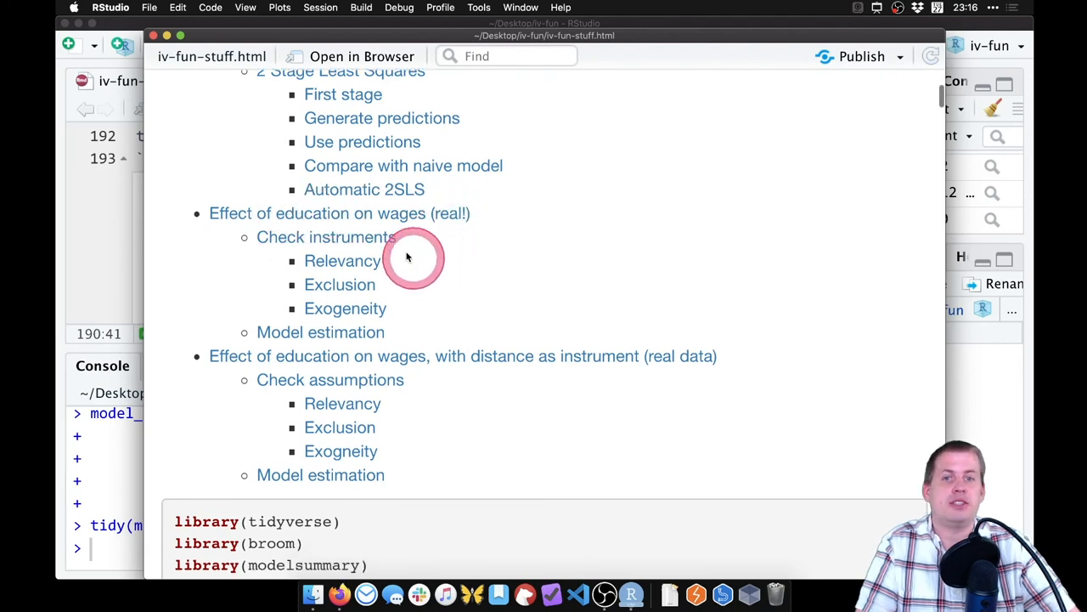
pyautogui.scroll(-3)
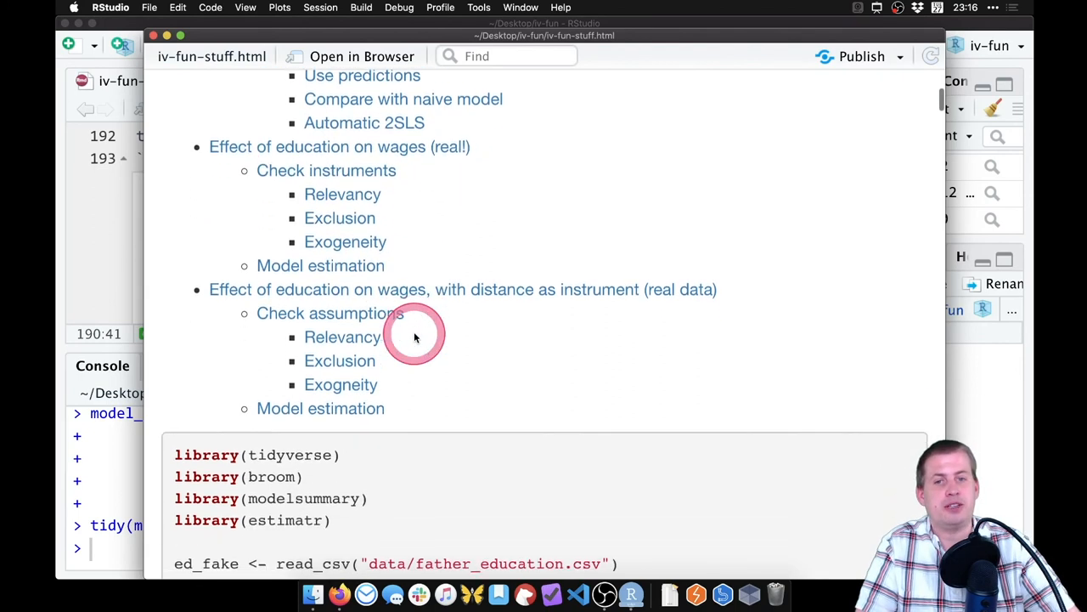
pyautogui.scroll(-3)
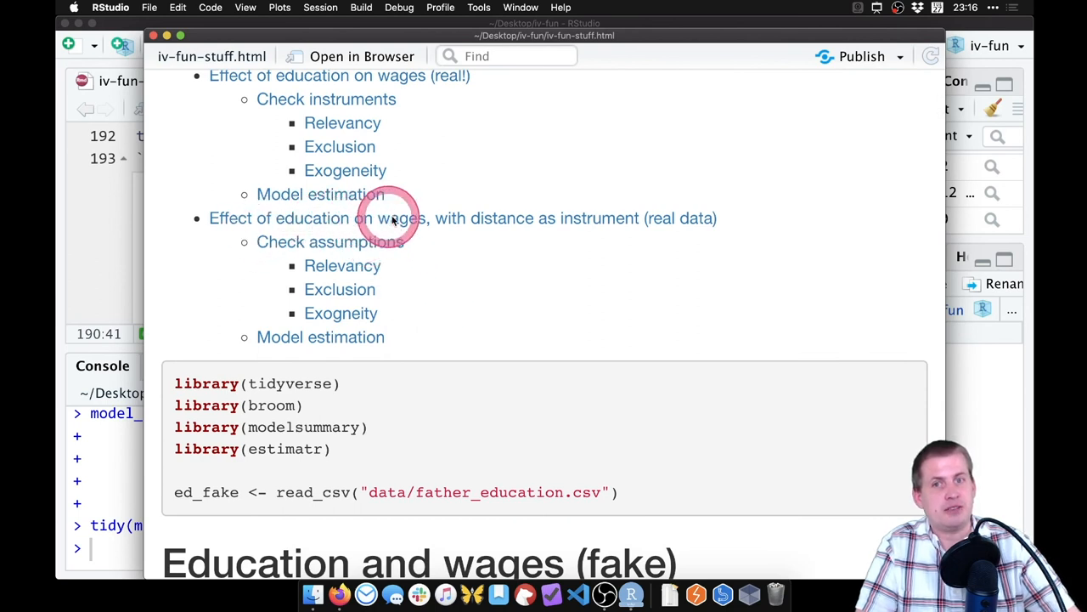
pyautogui.moveTo(526, 225)
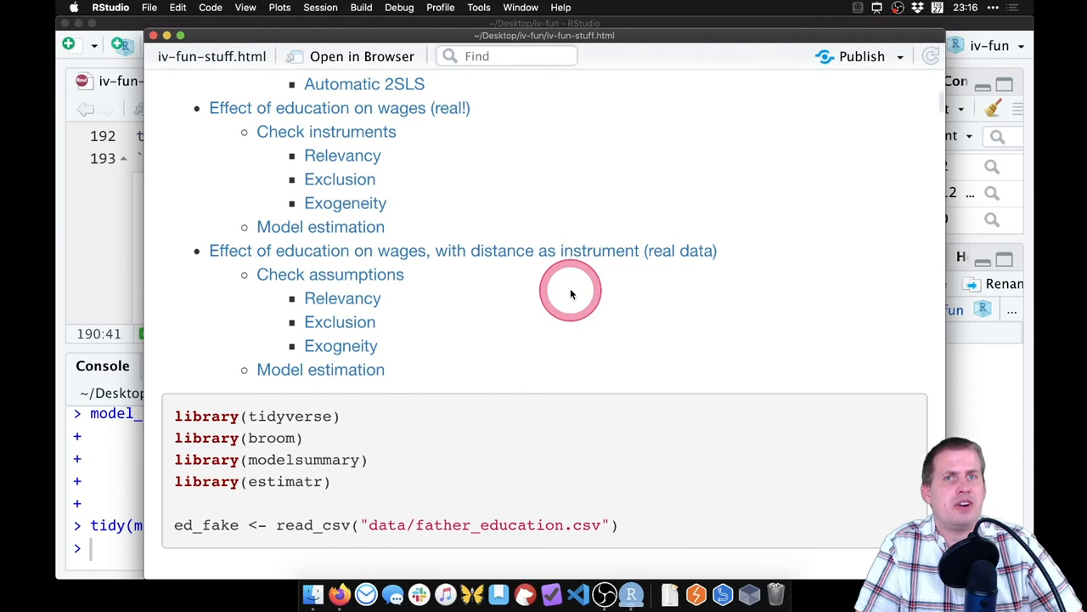
pyautogui.scroll(-3)
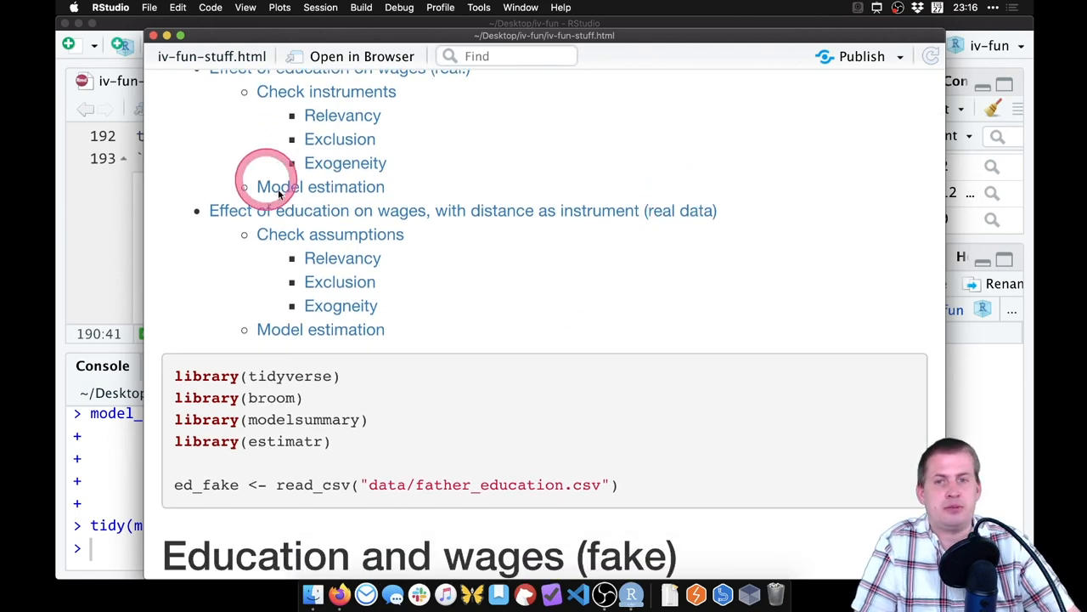
pyautogui.scroll(-3)
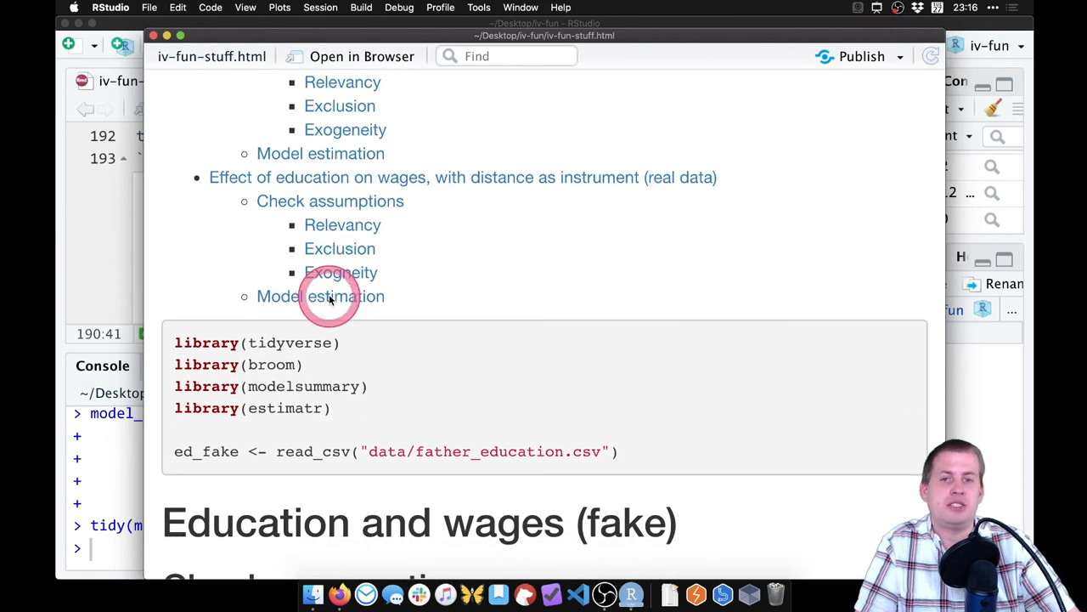
pyautogui.scroll(-3)
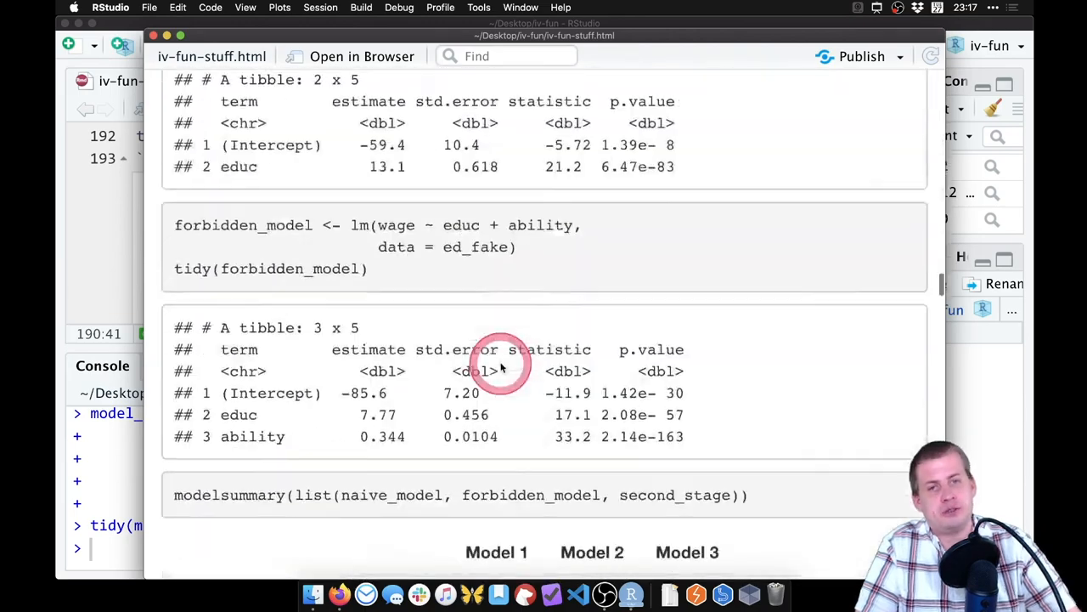